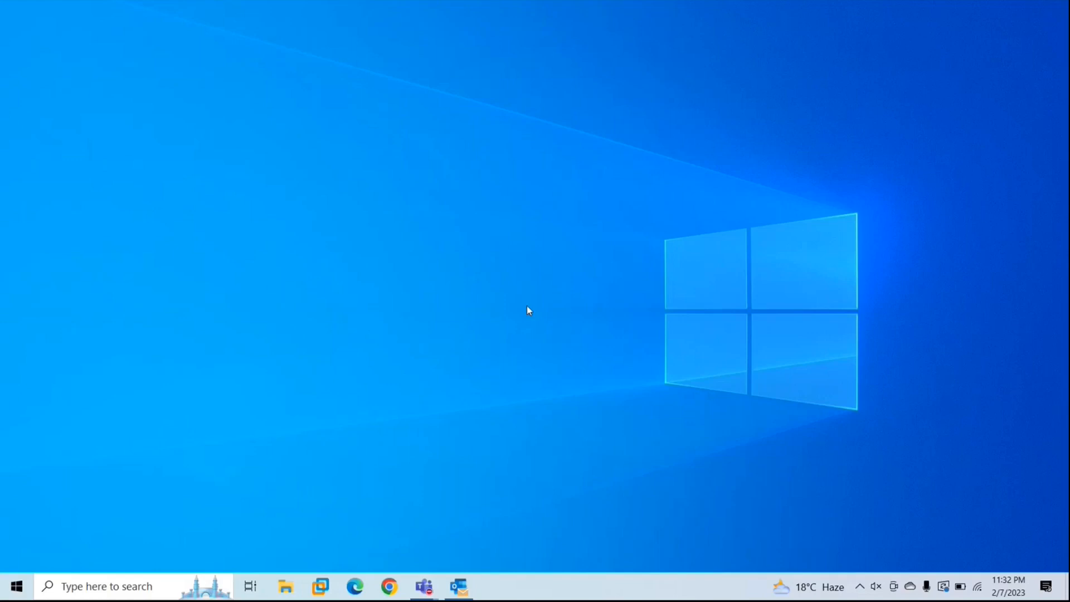
mouse_move(437, 245)
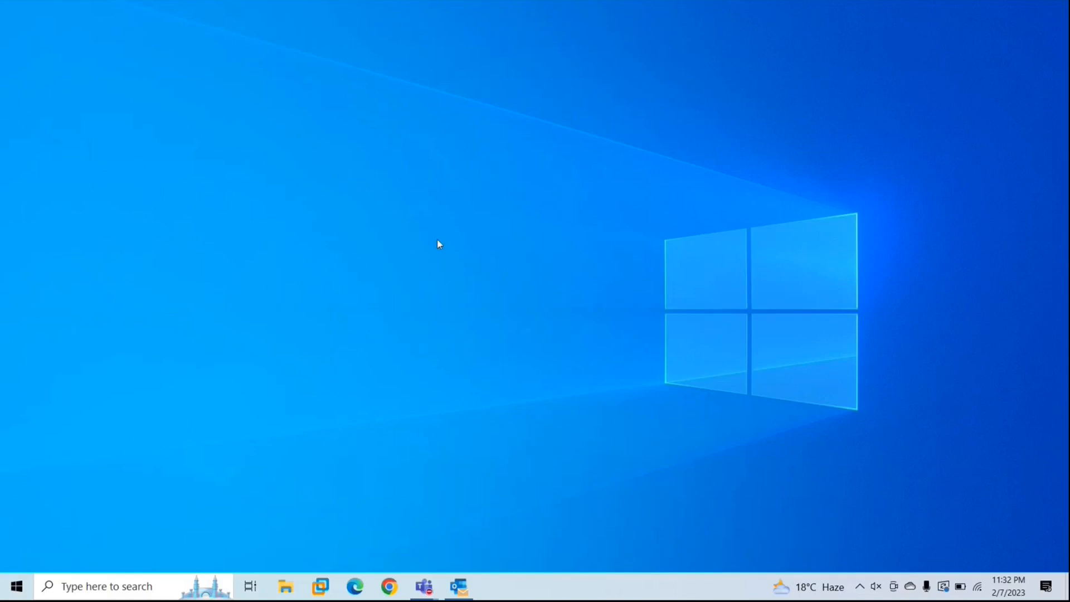
mouse_move(518, 290)
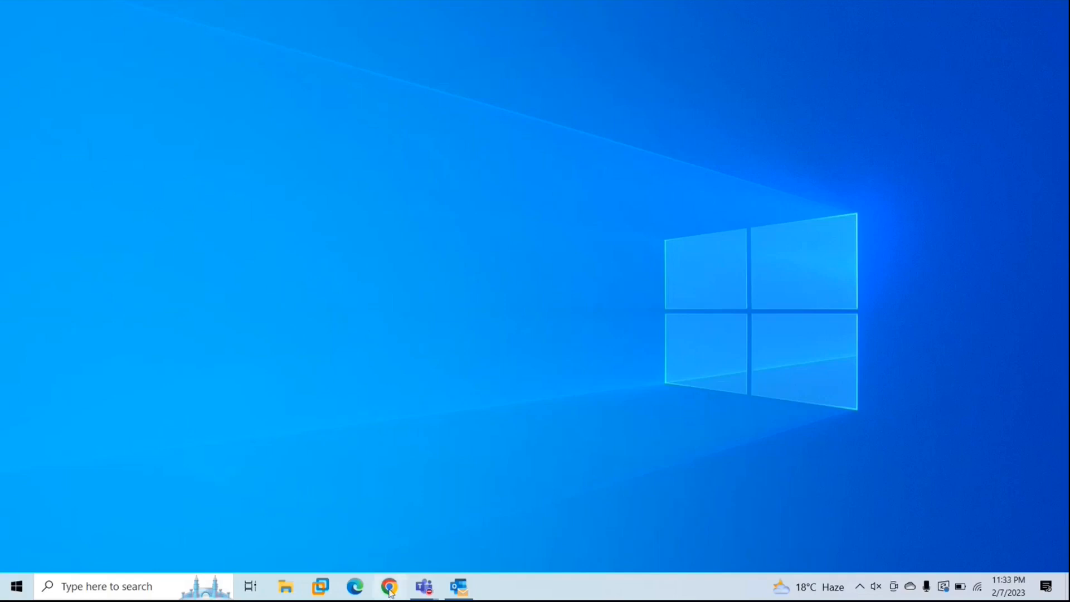
Launch Chrome and open Microsoft's 'Calendar Checking Tool for Outlook' result from the 'download calcheck tool' search
left_click(389, 586)
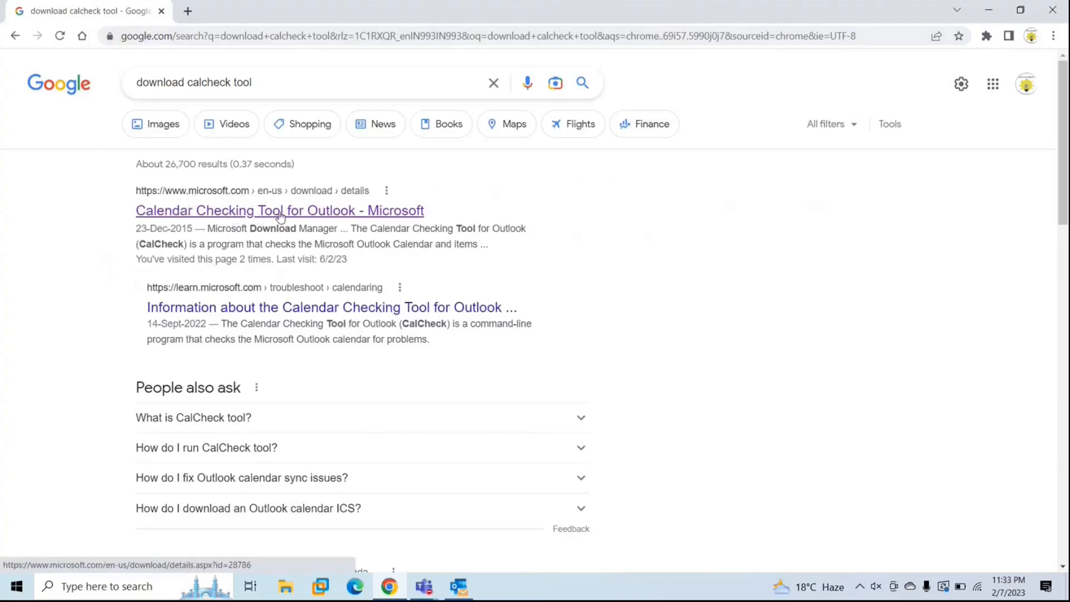
left_click(279, 210)
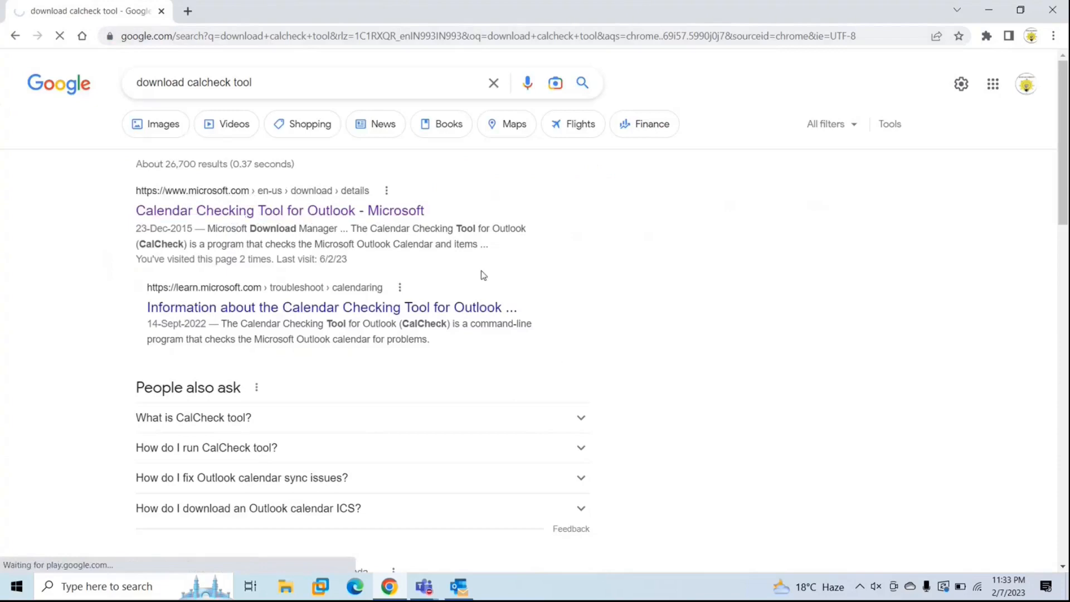
left_click(279, 210)
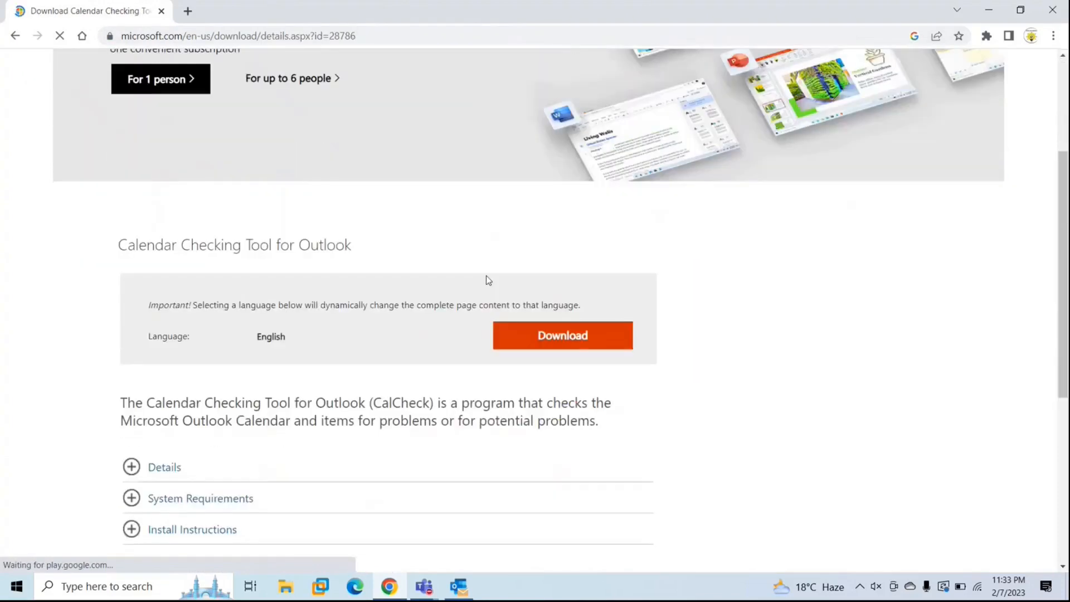
left_click(562, 335)
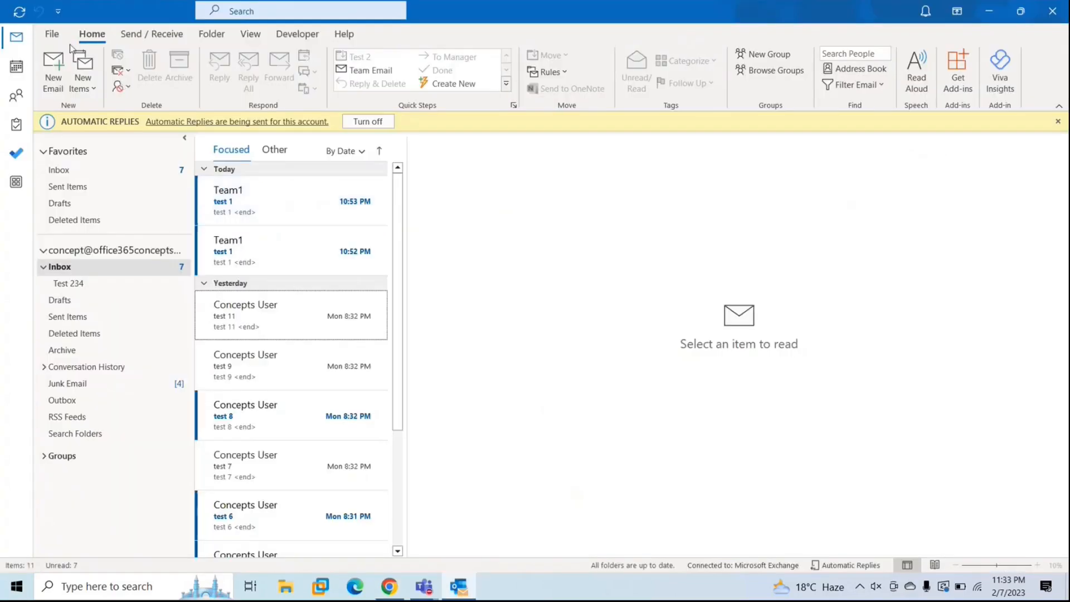
Confirm under Office Account > About Outlook that Outlook is the 32-bit build
left_click(52, 33)
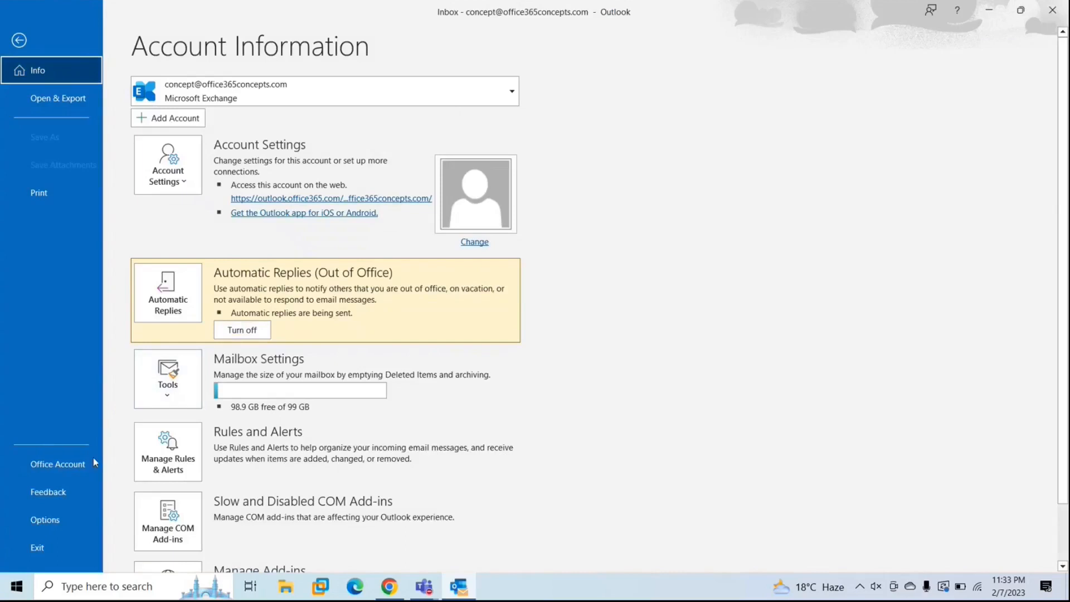
left_click(58, 464)
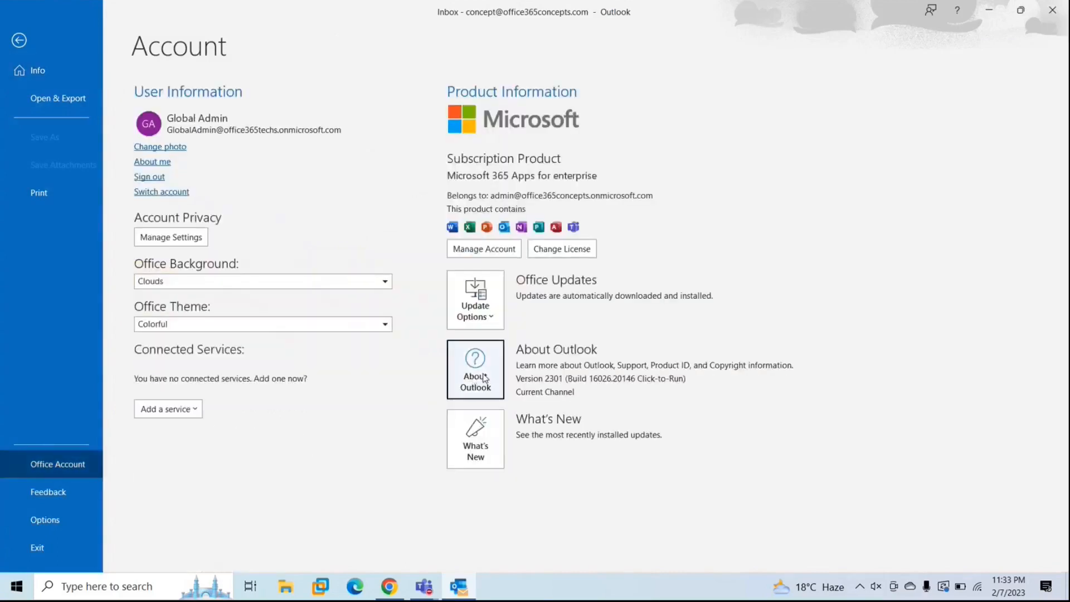
left_click(475, 369)
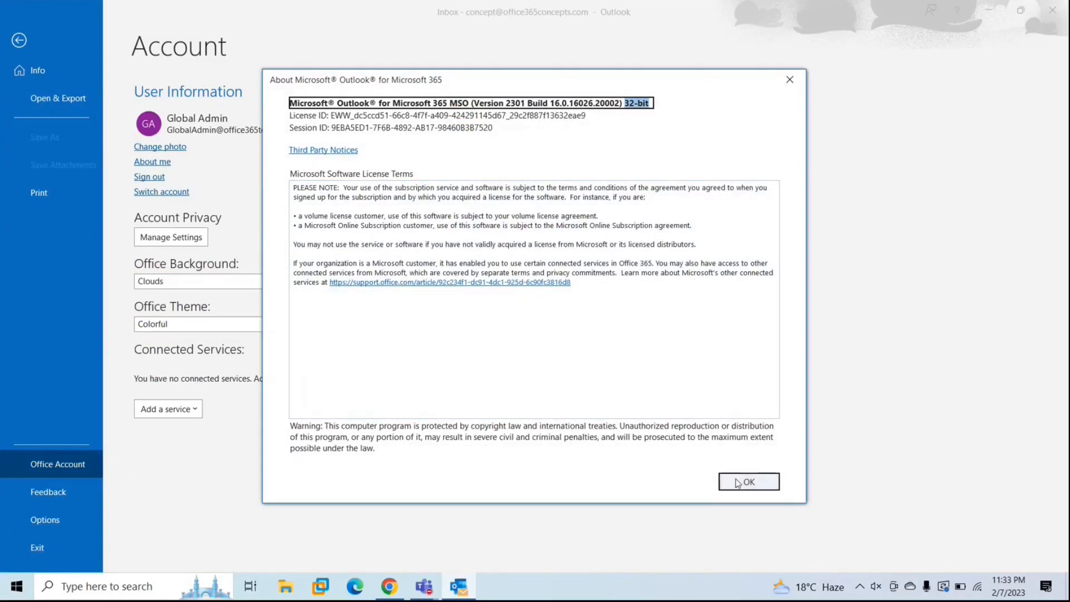
left_click(748, 481)
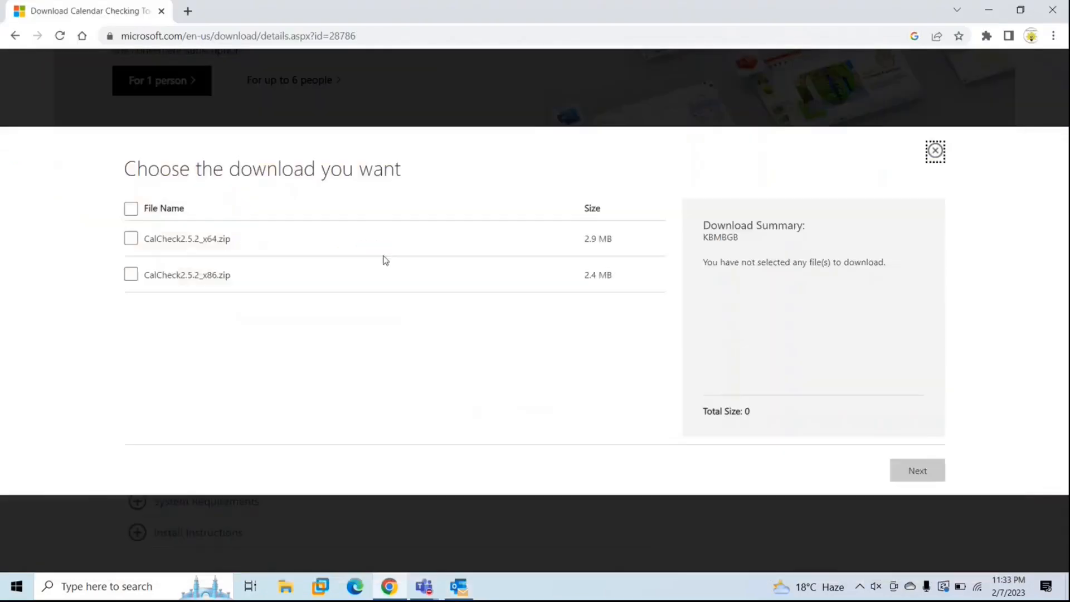
Select CalCheck2.5.2_x86.zip in the download chooser and start the download
left_click(131, 274)
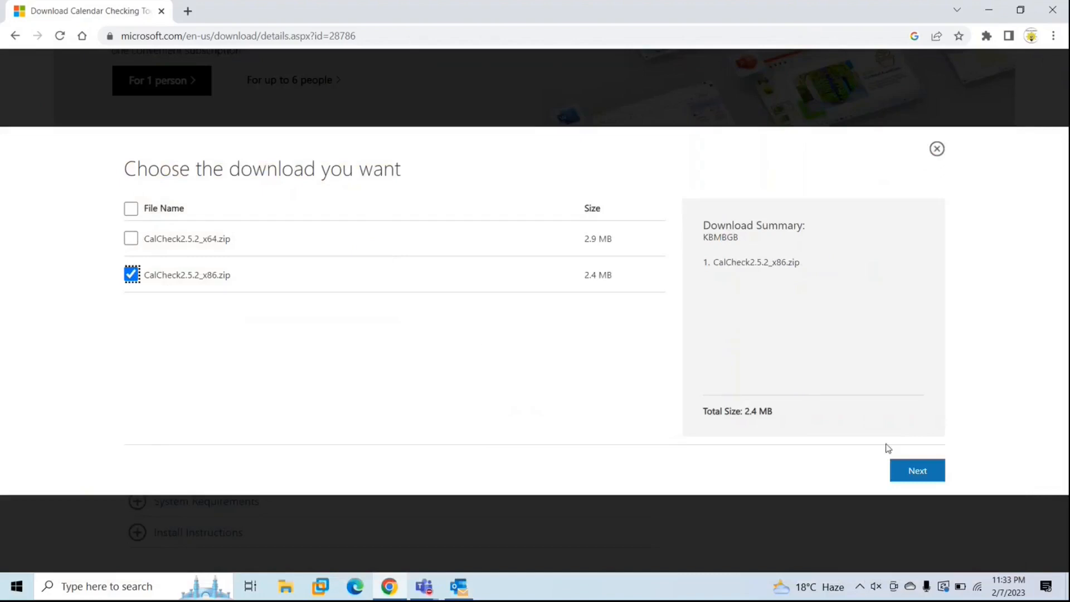
left_click(917, 471)
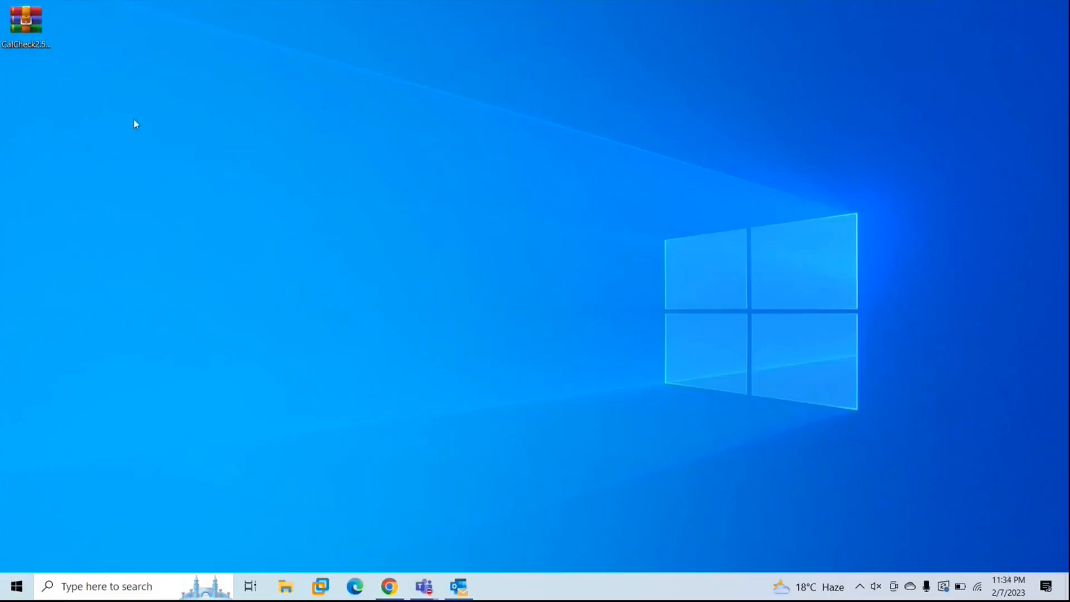
Create a calcheck folder on the desktop and extract the CalCheck x86 zip into it
left_click(26, 24)
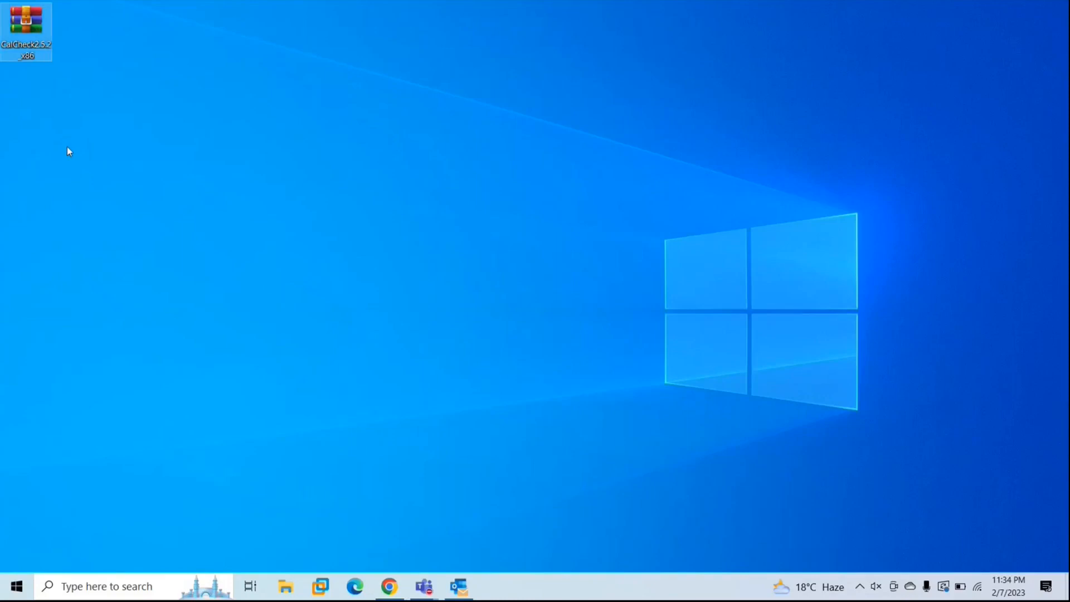
right_click(68, 152)
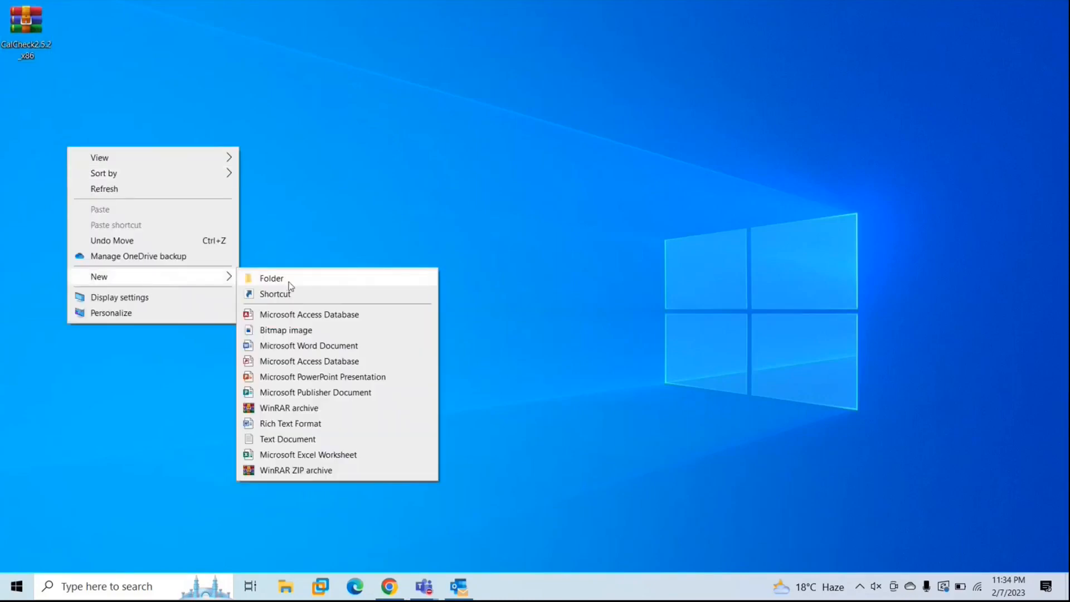
left_click(270, 277)
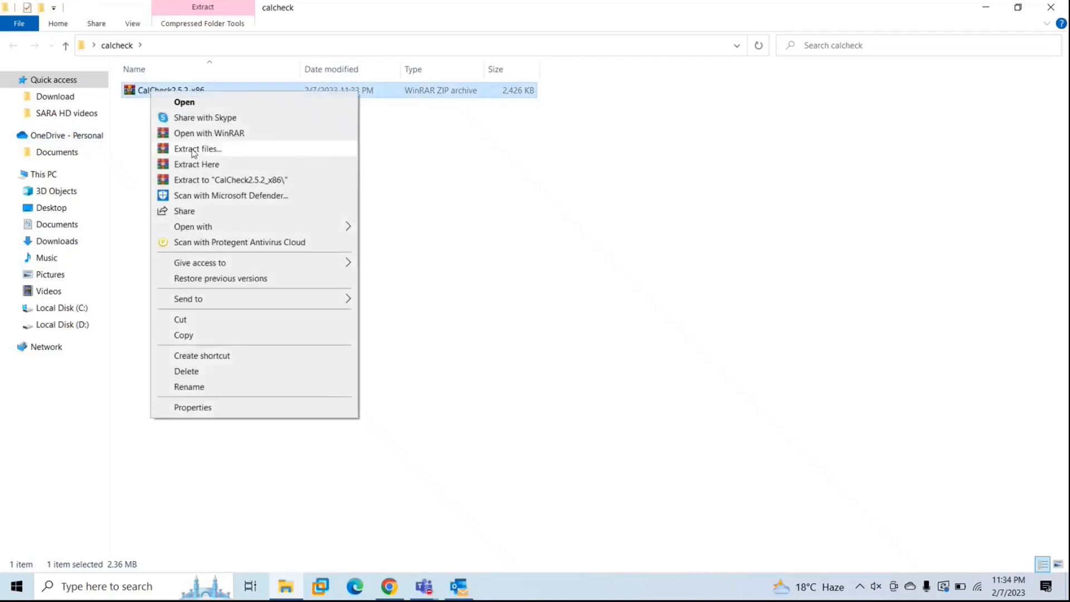
left_click(240, 183)
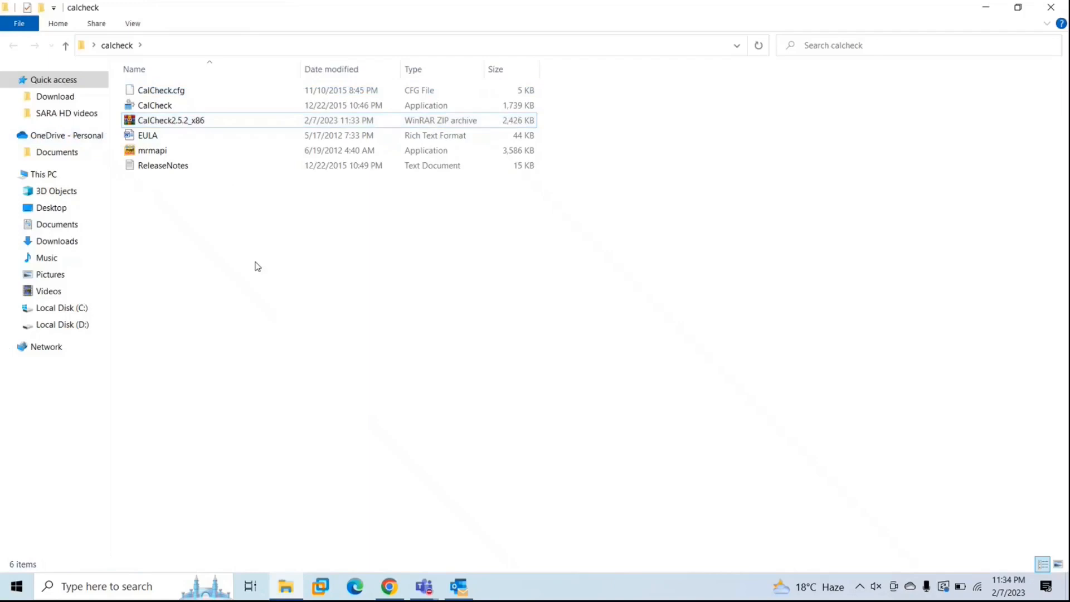
Run CalCheck.exe once, closing its Choose Profile dialog, and search for Command Prompt
left_click(154, 105)
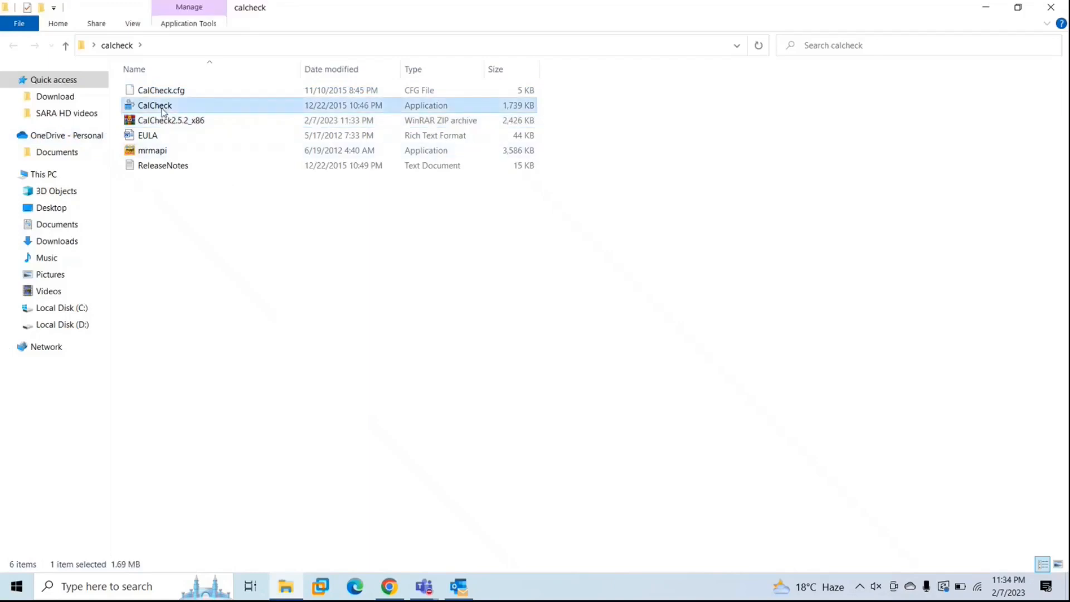
double_click(154, 105)
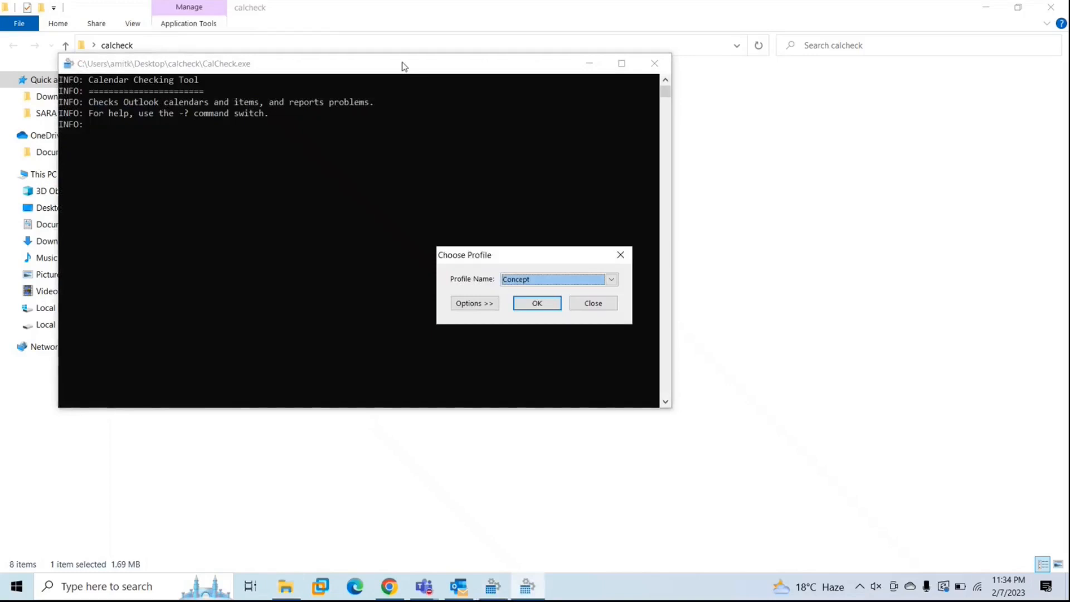
left_click(536, 304)
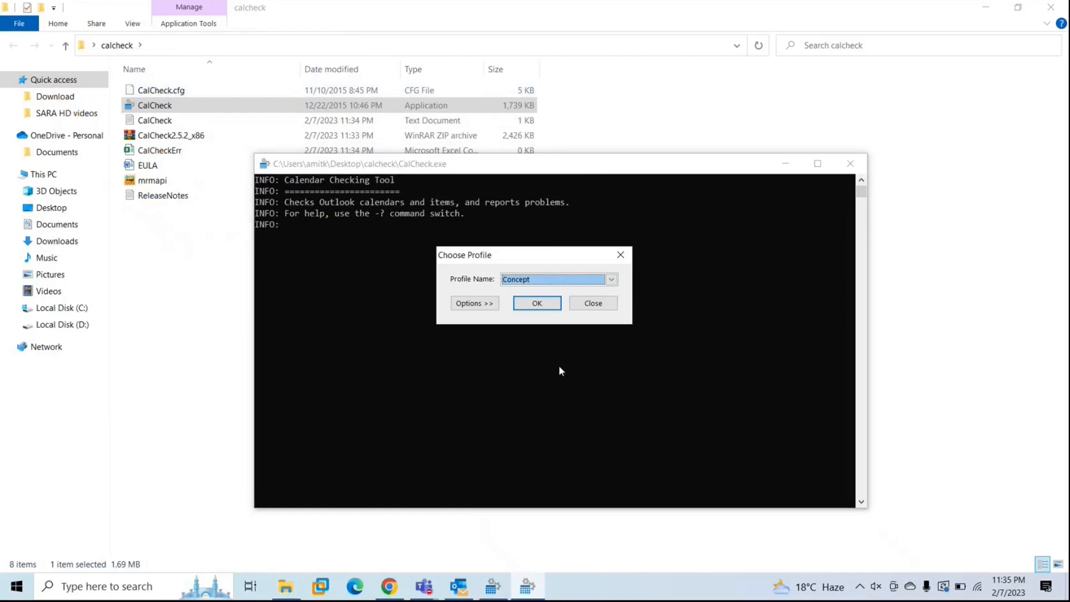
mouse_move(467, 355)
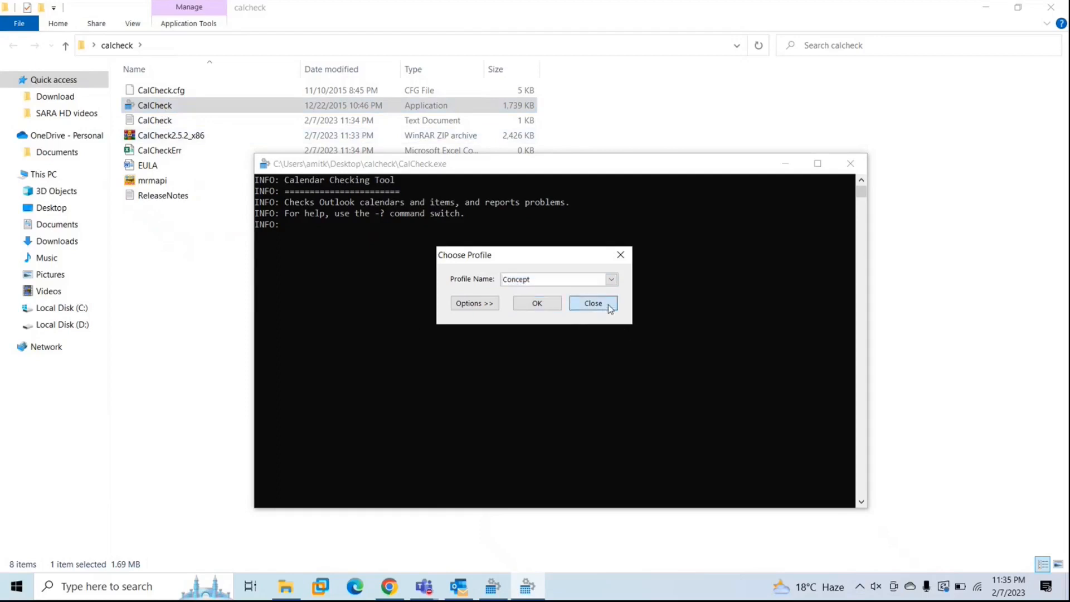
left_click(593, 303)
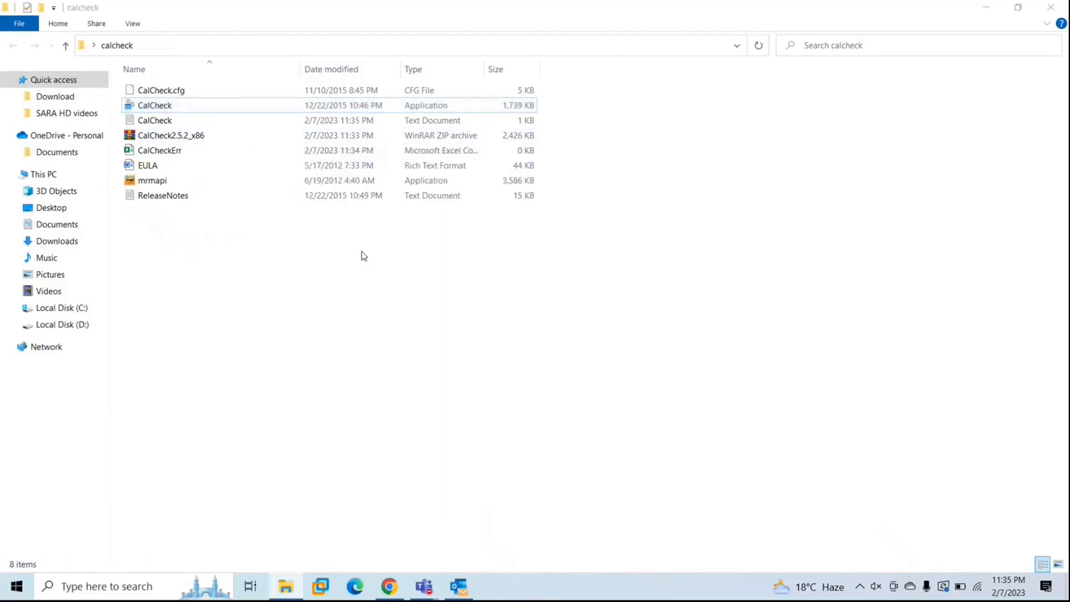
type("comannd")
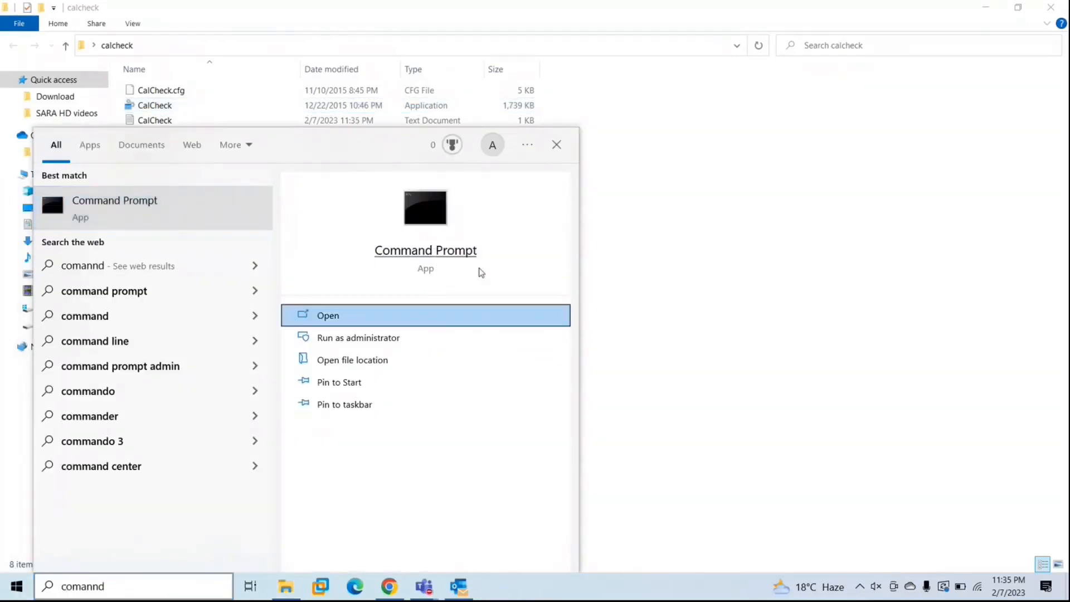
Open Command Prompt as administrator and look up CalCheck's folder location in its Properties
left_click(359, 337)
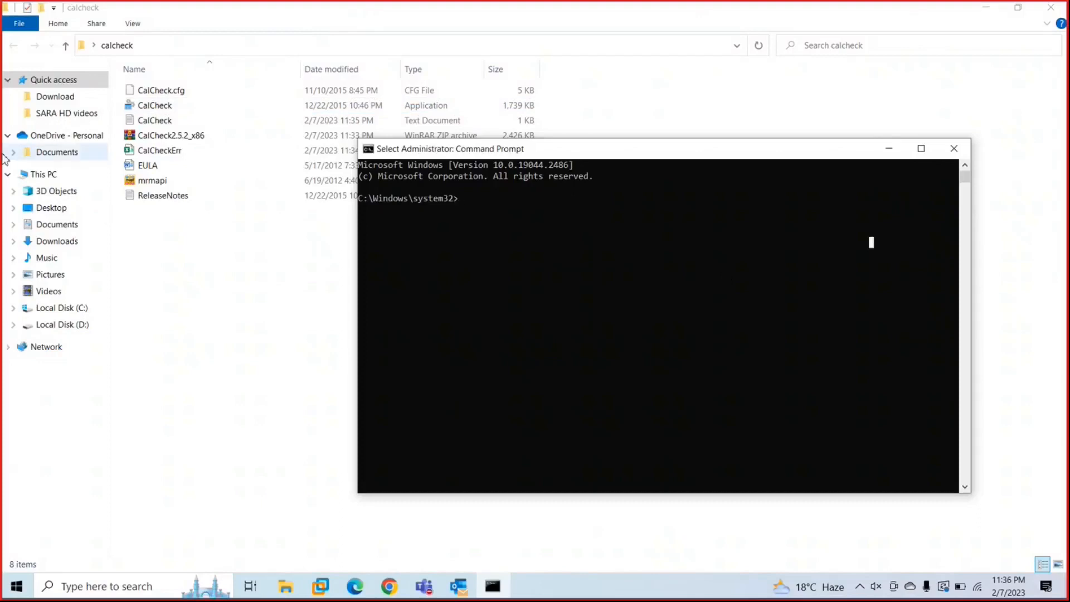
right_click(155, 106)
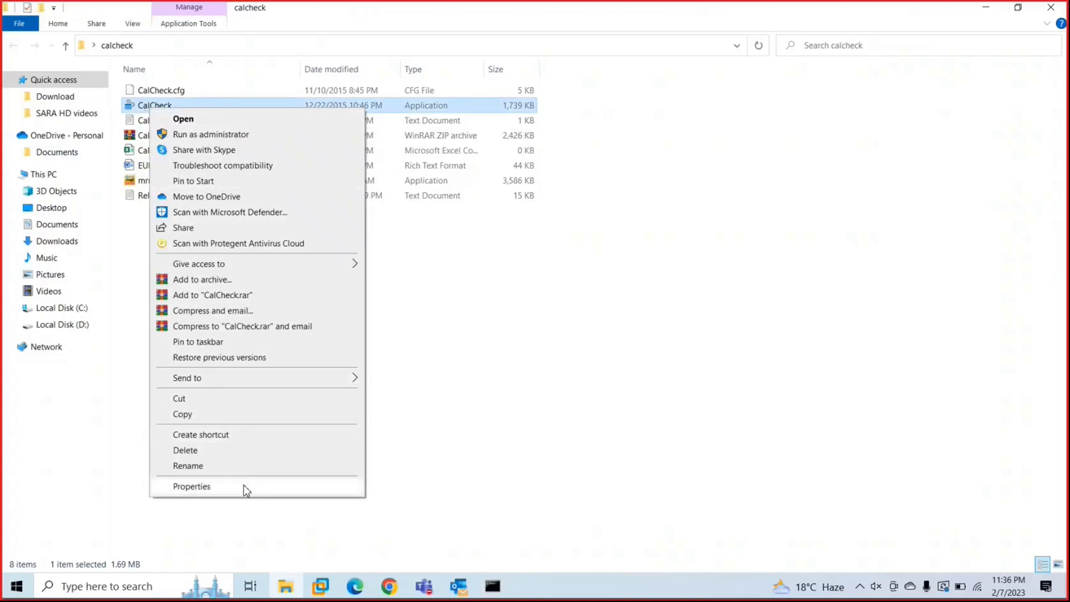
left_click(191, 487)
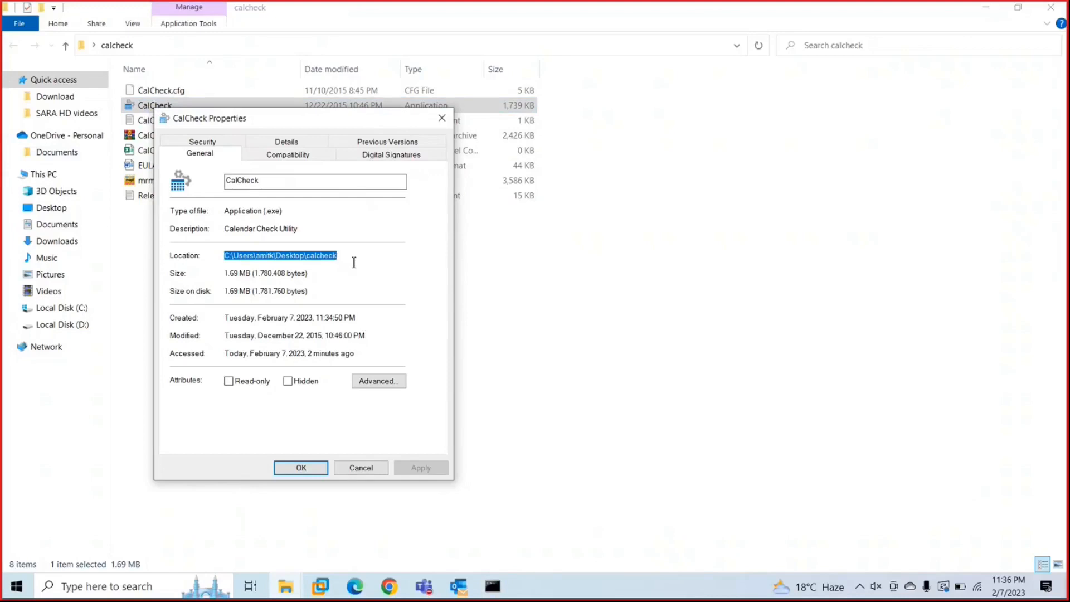
left_click(301, 468)
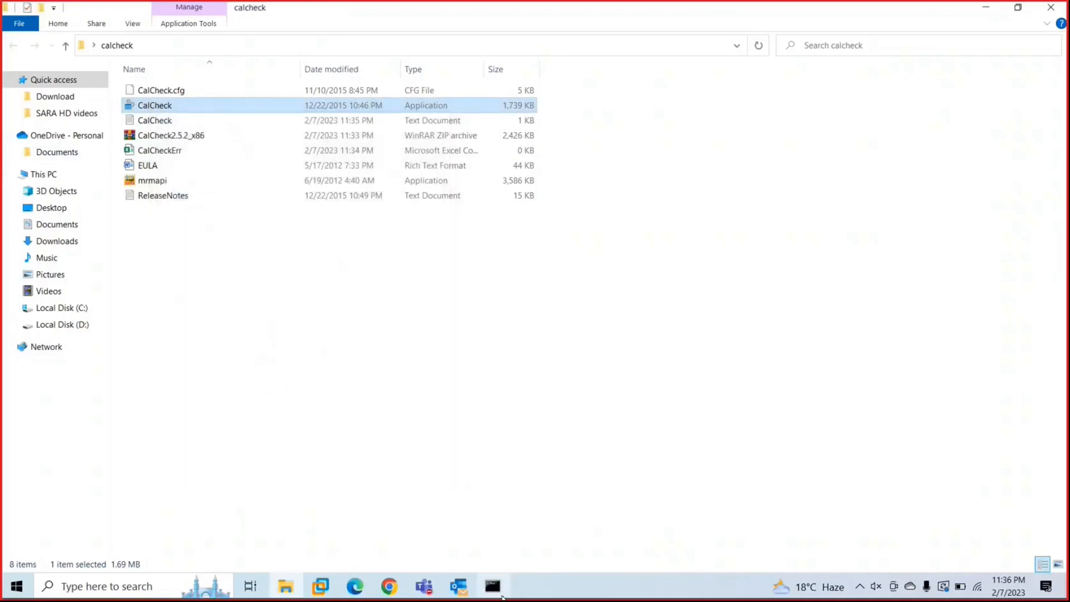
Switch Command Prompt to C:\Users\amitk\Desktop\calcheck and list its files with dir
left_click(491, 586)
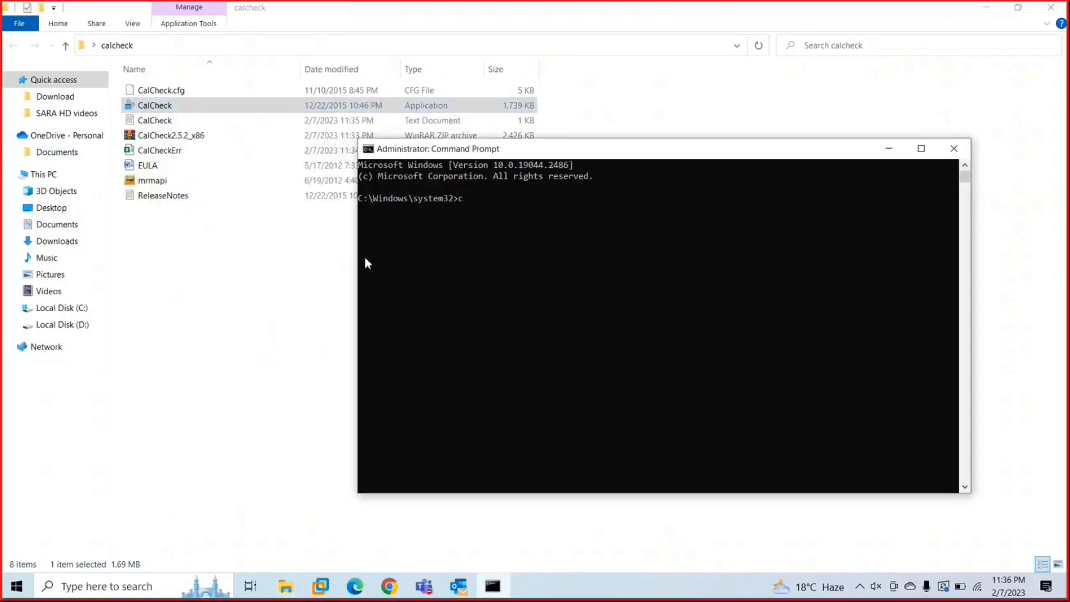
type("d C:\\Users\\amitk\\Desktop\\calcheck")
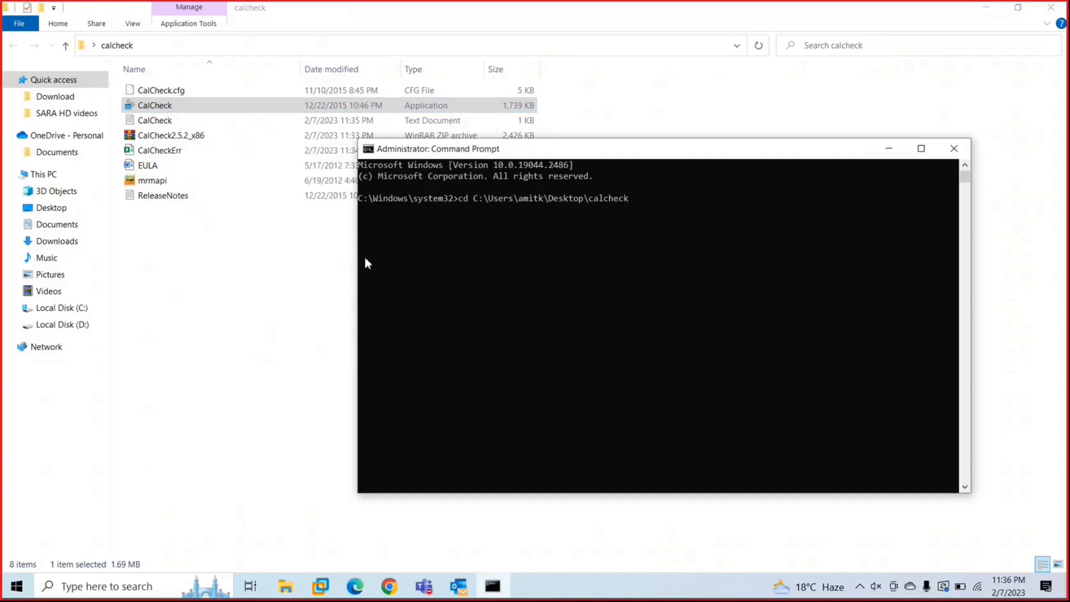
type("d")
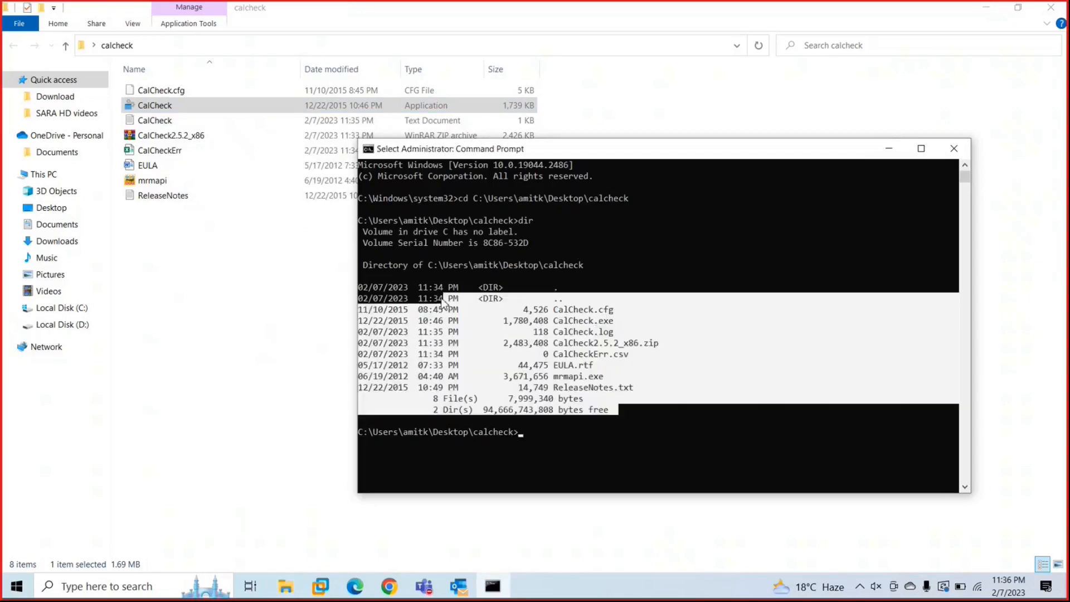
scroll("down", 3)
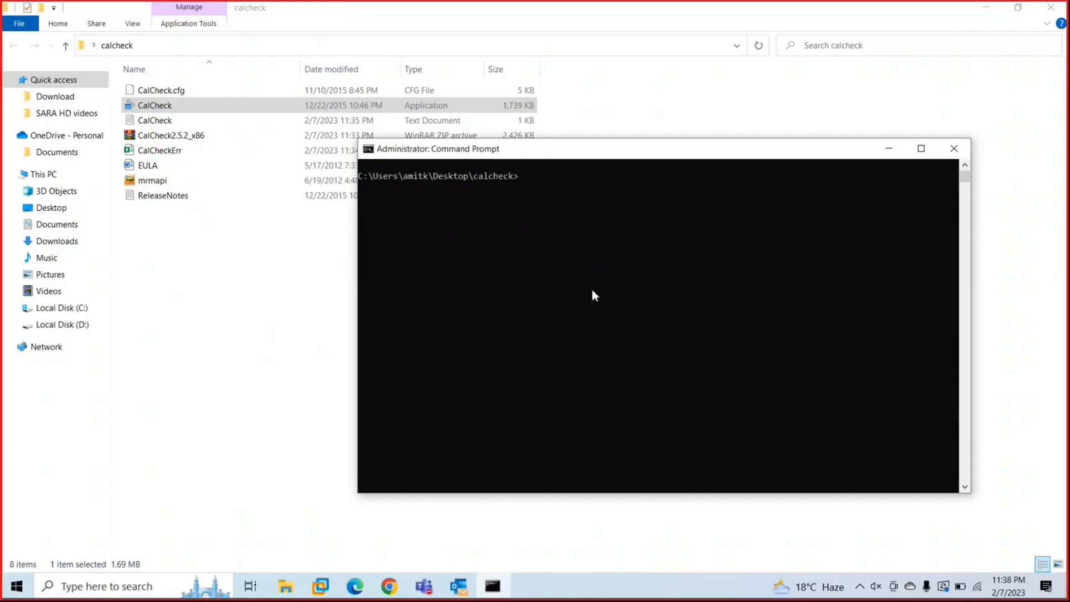
Enter calcheck.exe -p -f at the calcheck folder prompt without running it
type("calcheck")
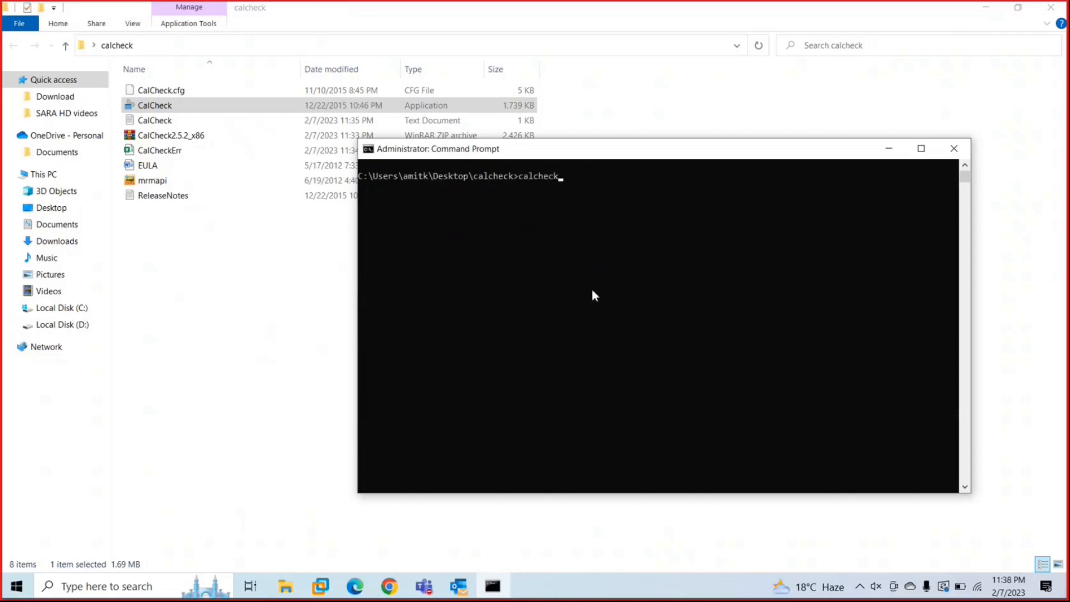
type(".exe")
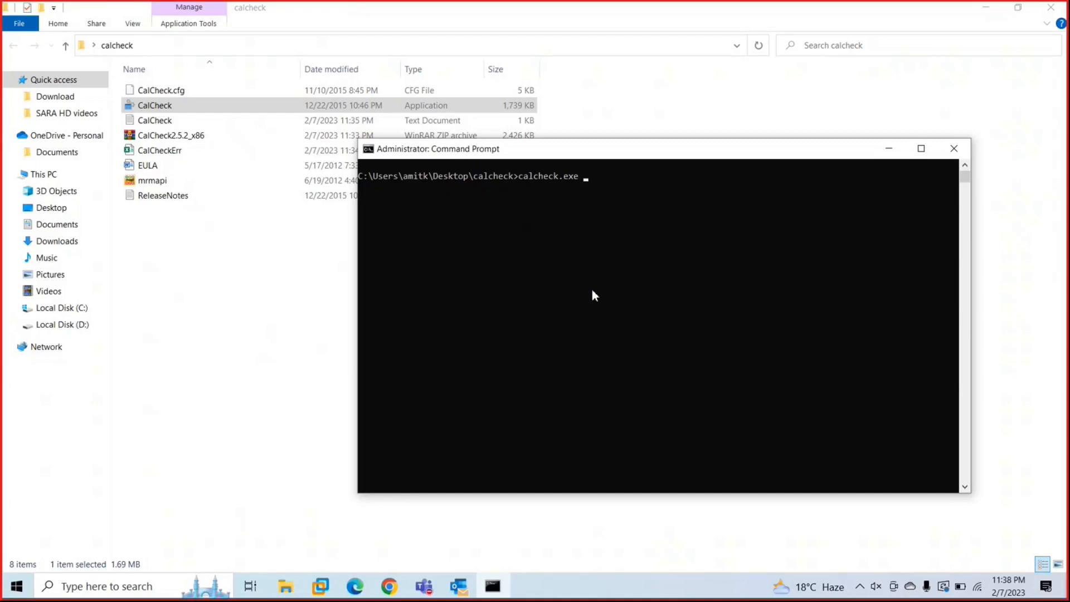
type("-")
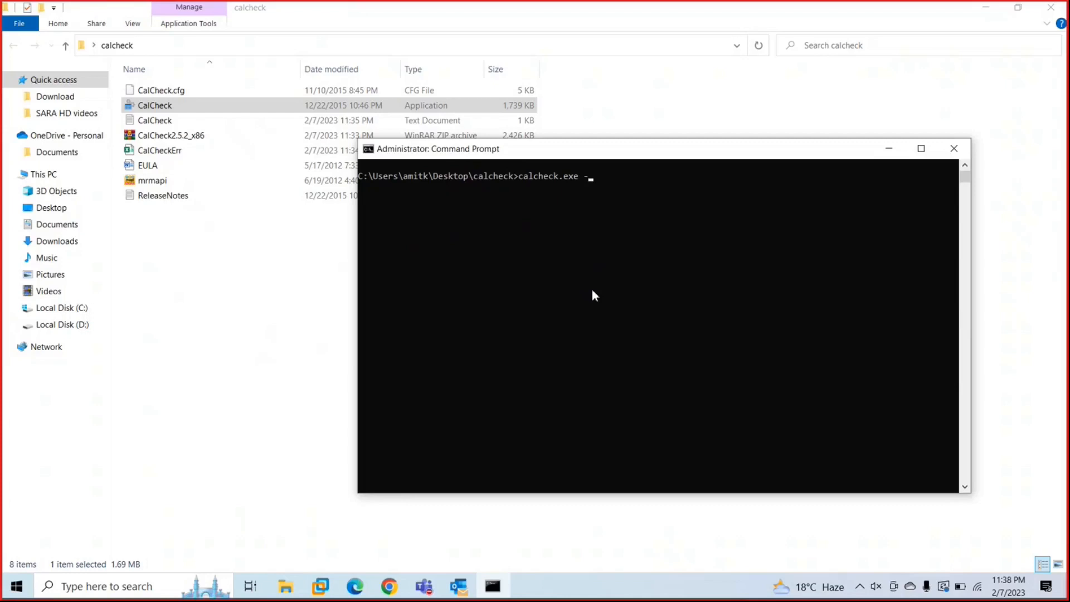
type("p")
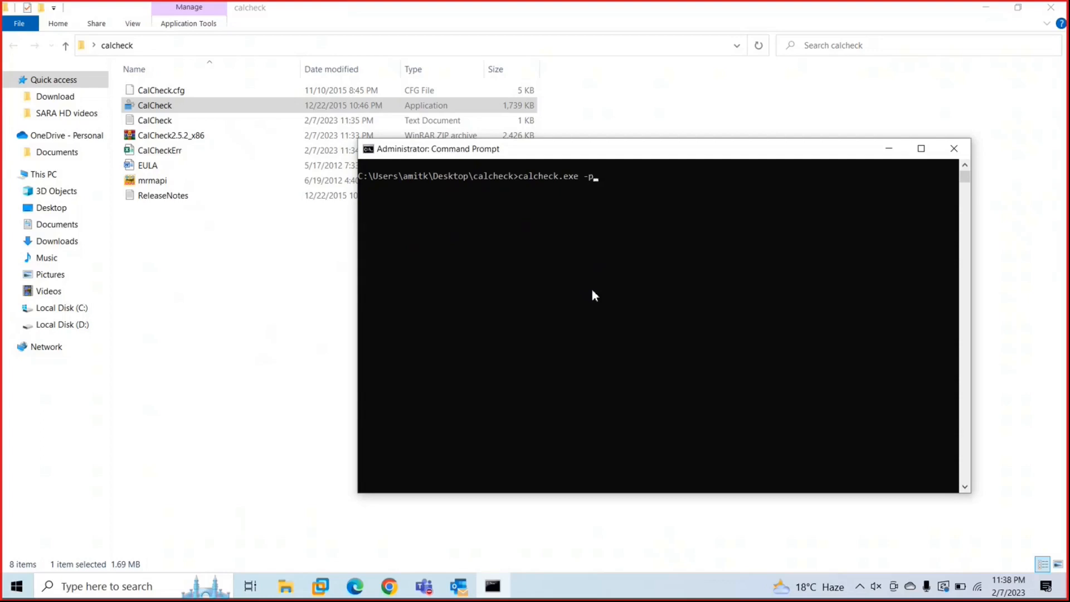
type("-f")
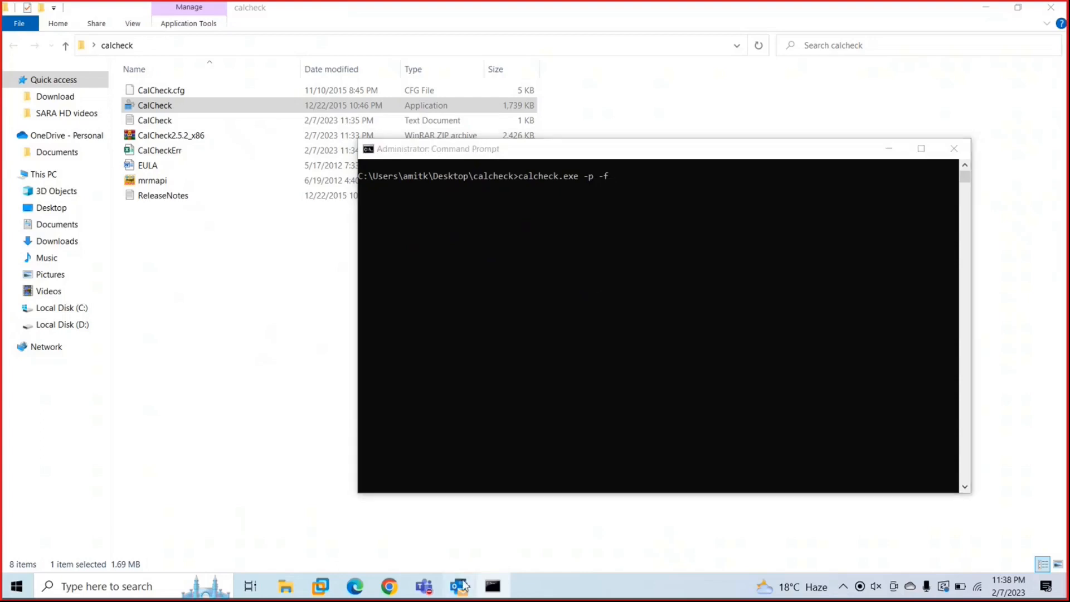
left_click(458, 586)
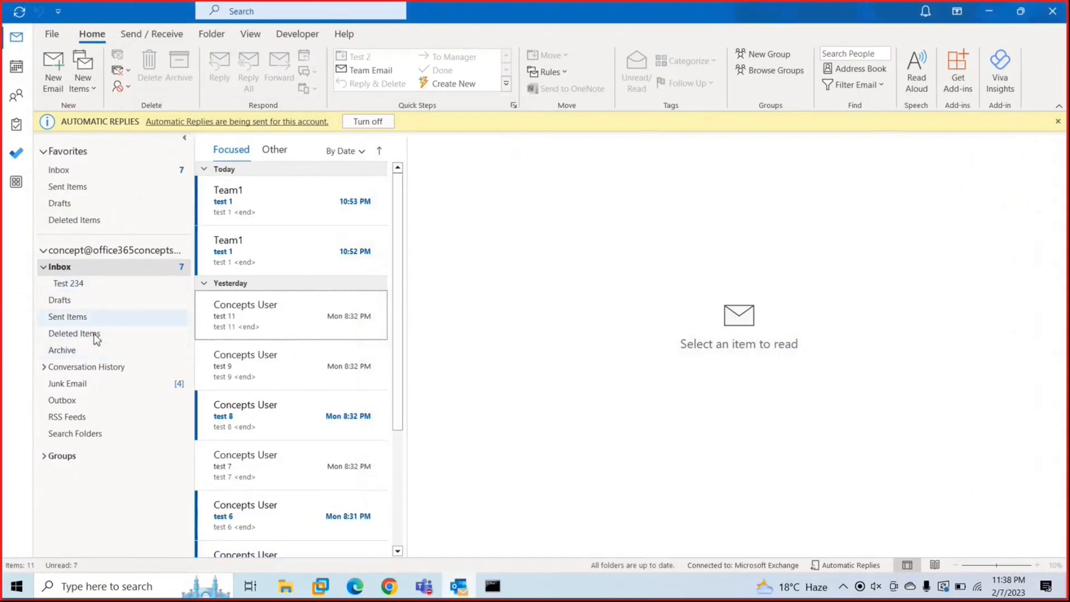
mouse_move(836, 111)
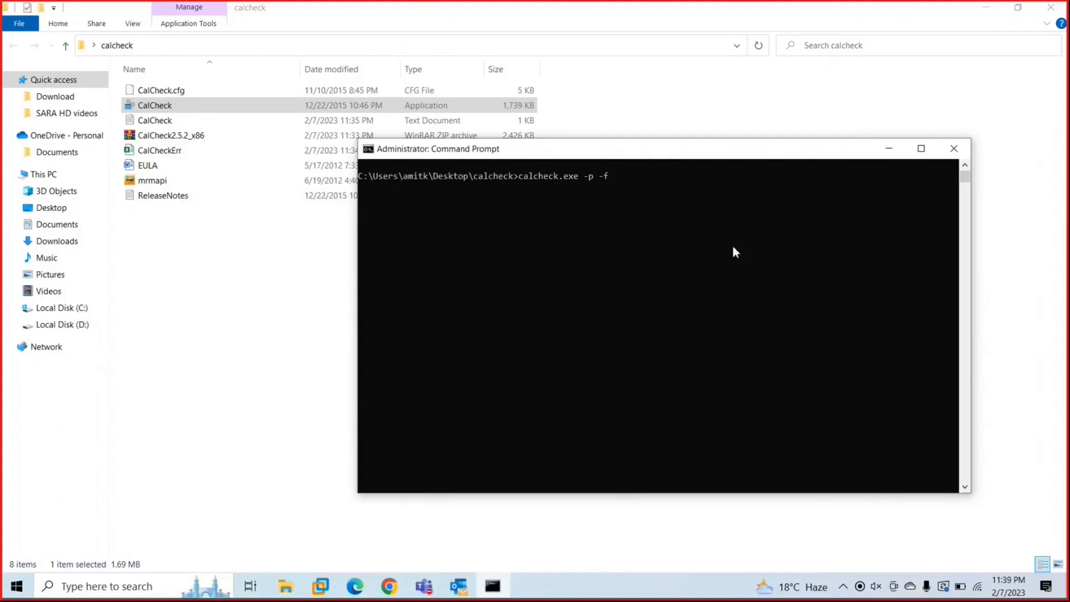
mouse_move(971, 16)
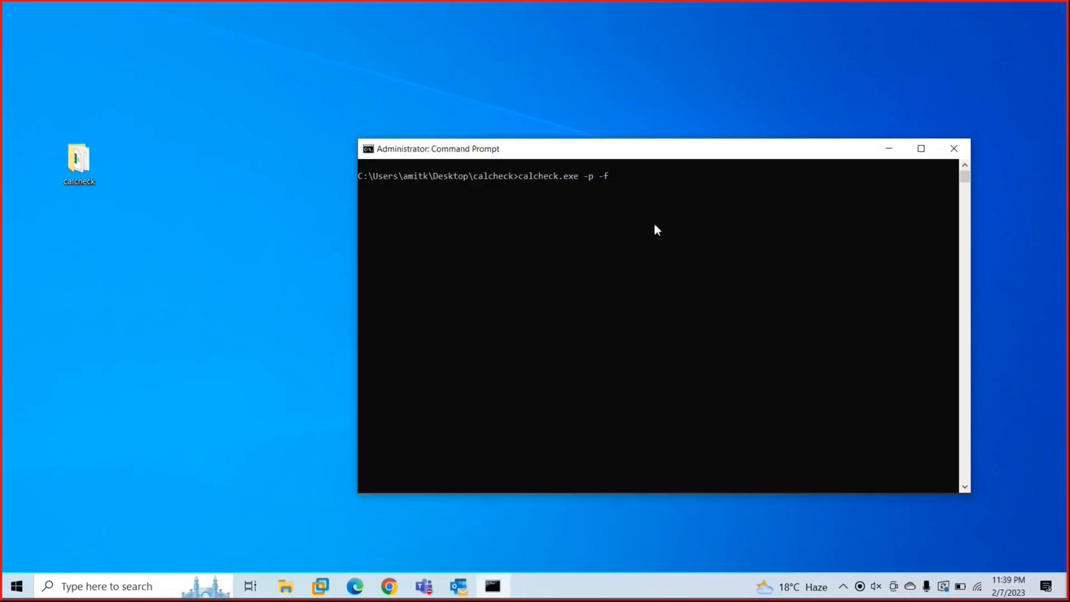
Edit the command line down to calcheck.exe -f -r and run it
type("-")
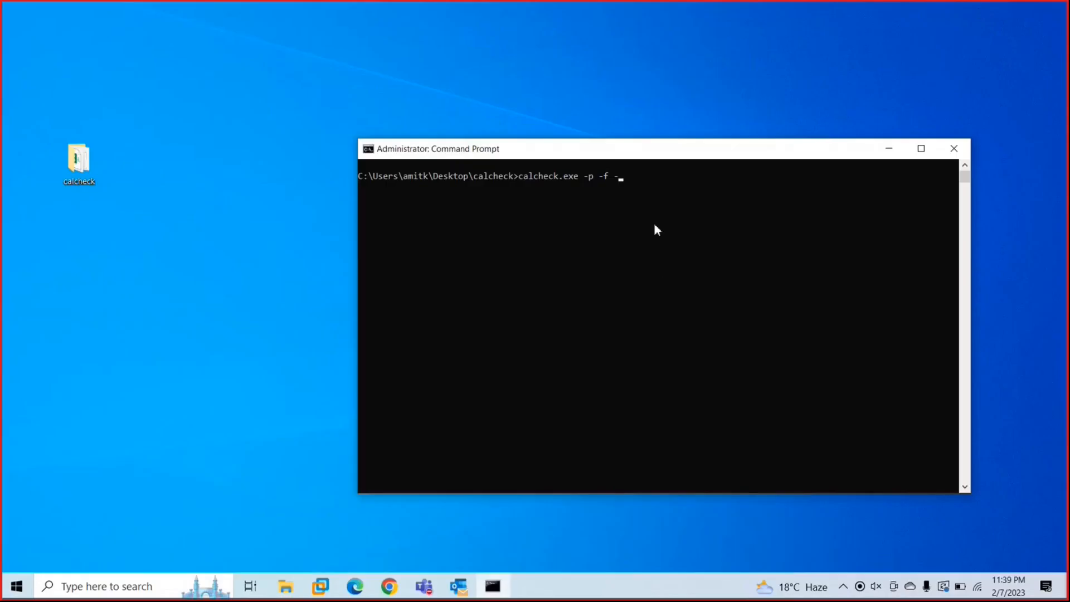
type("r")
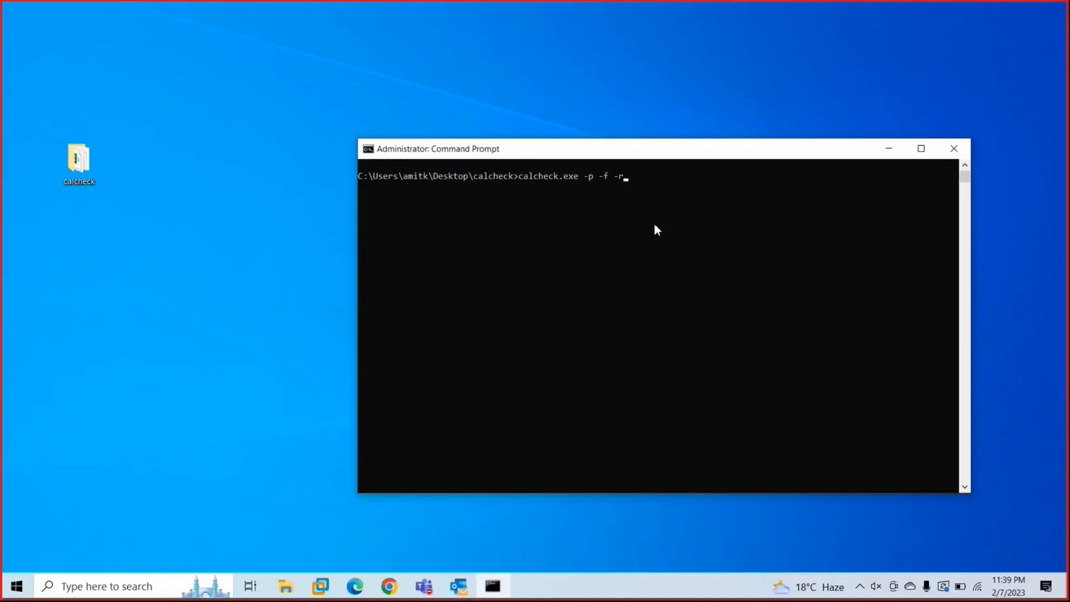
key("Backspace")
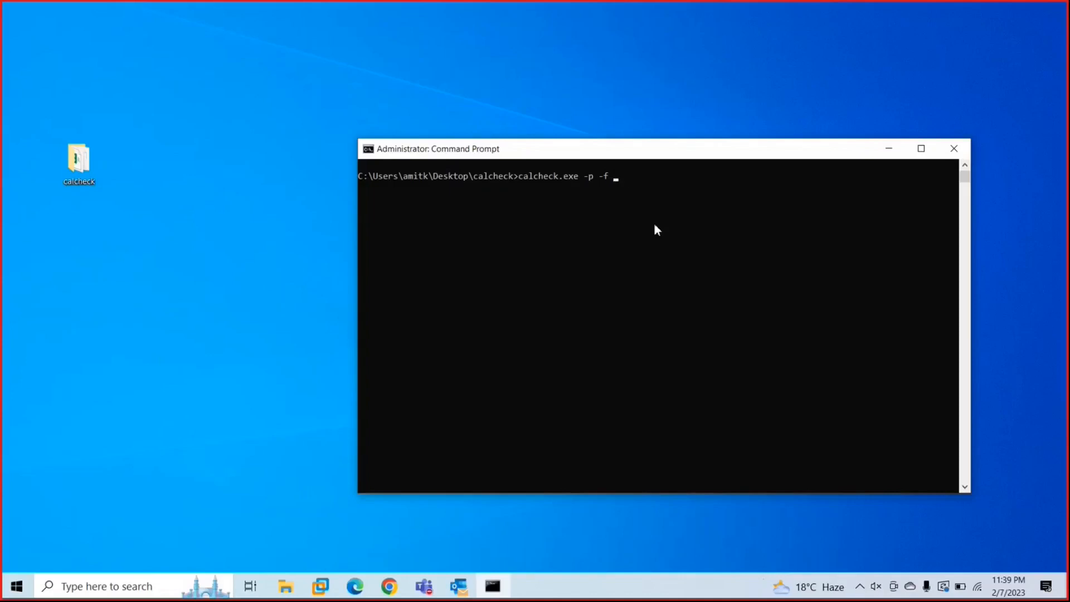
key("BackSpace")
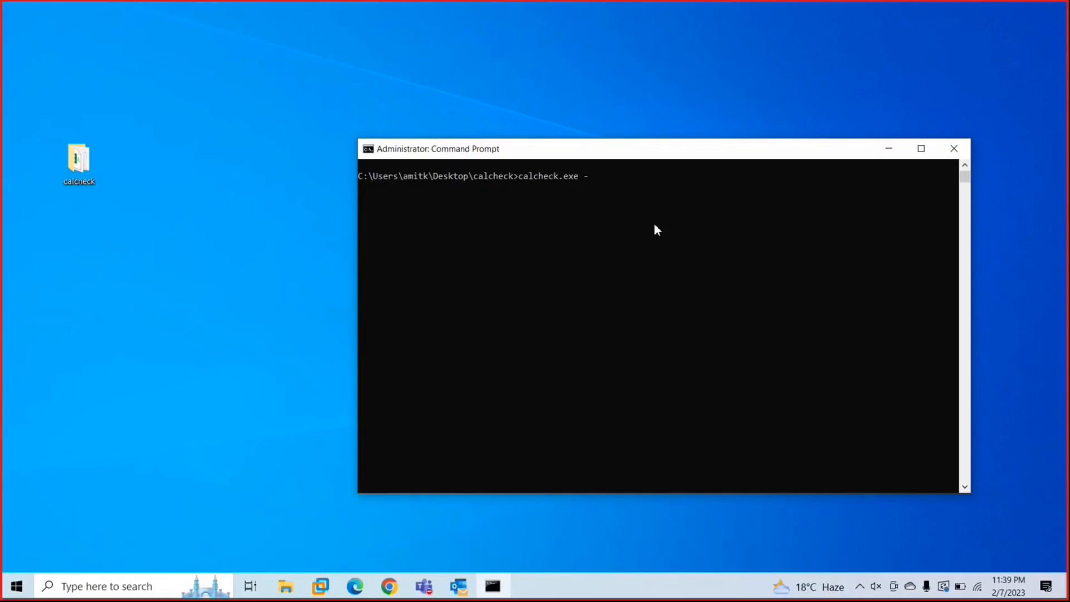
type("f")
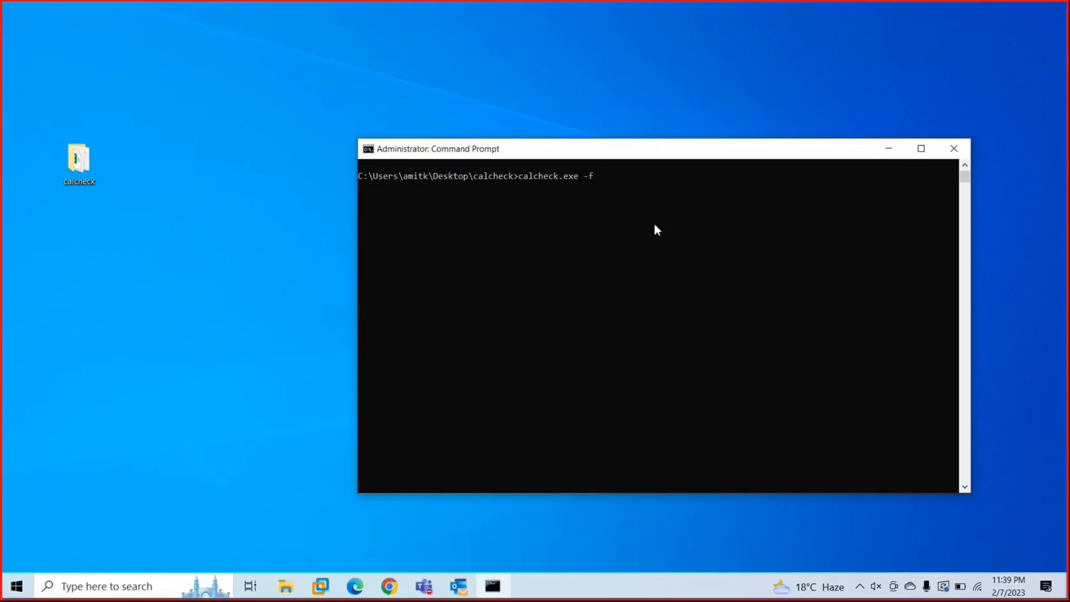
type("-r")
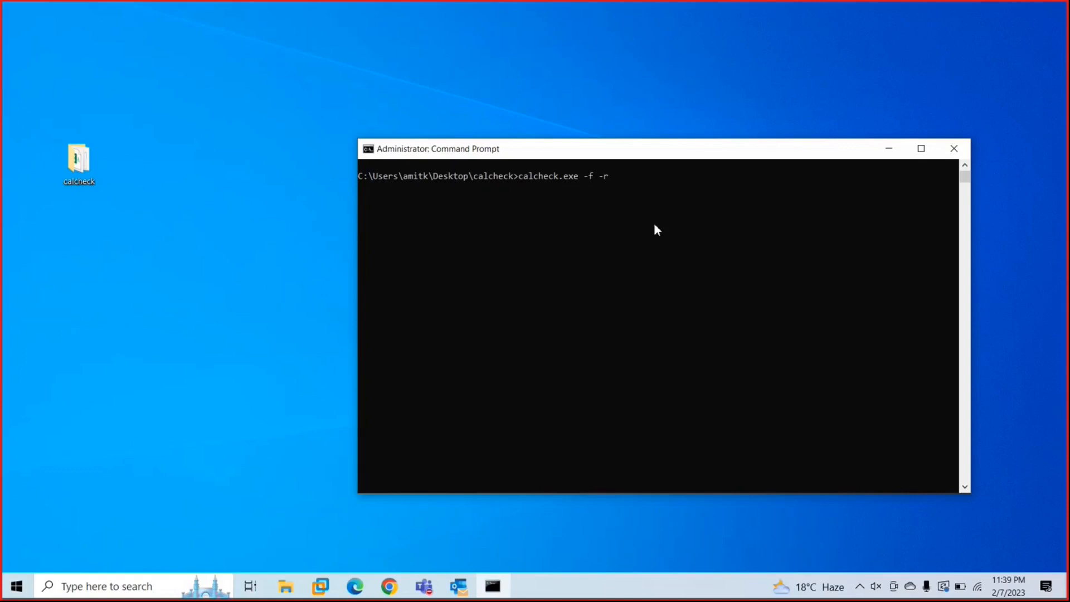
key("enter")
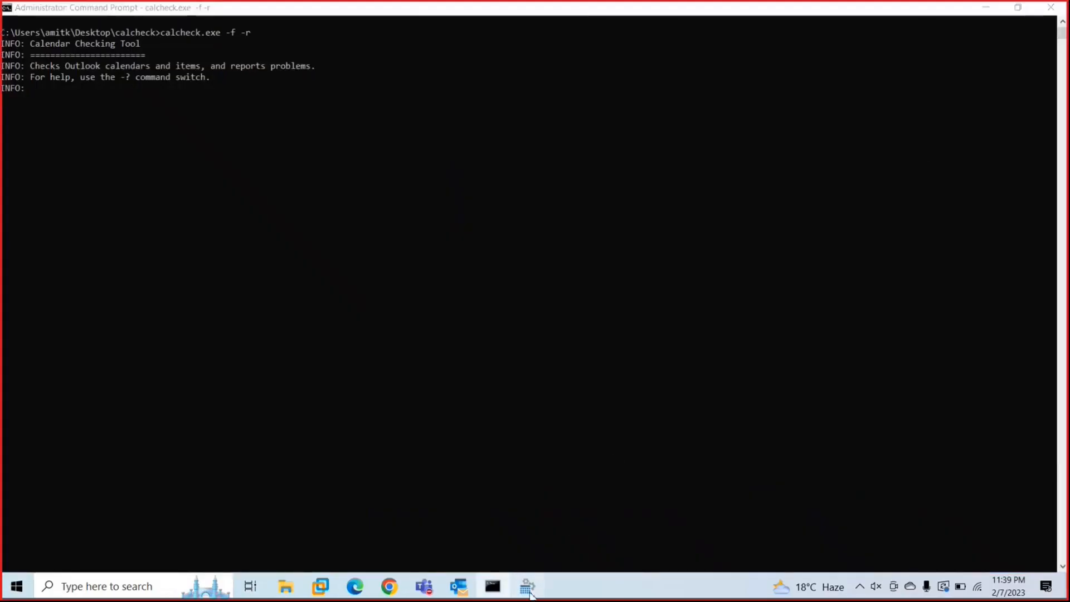
Pick the Concept mail profile in CalCheck's profile chooser and confirm it
left_click(525, 586)
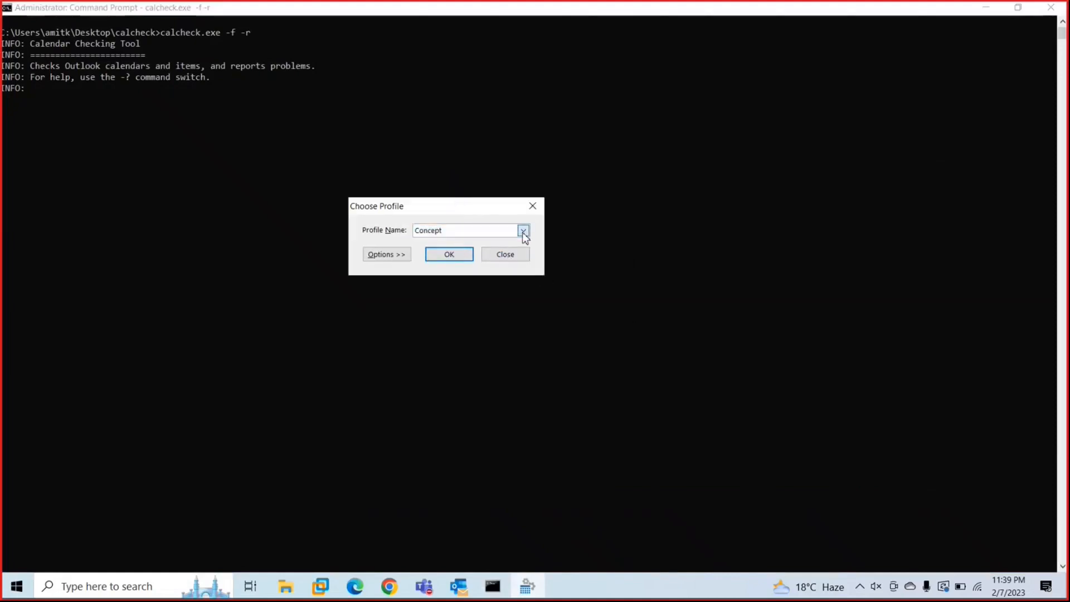
left_click(522, 231)
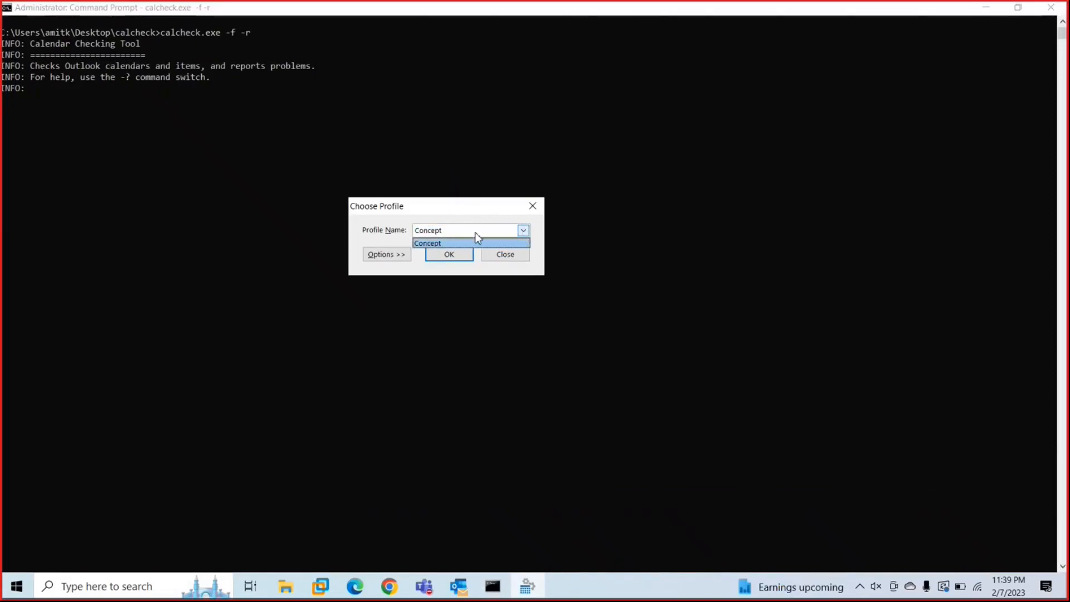
left_click(427, 243)
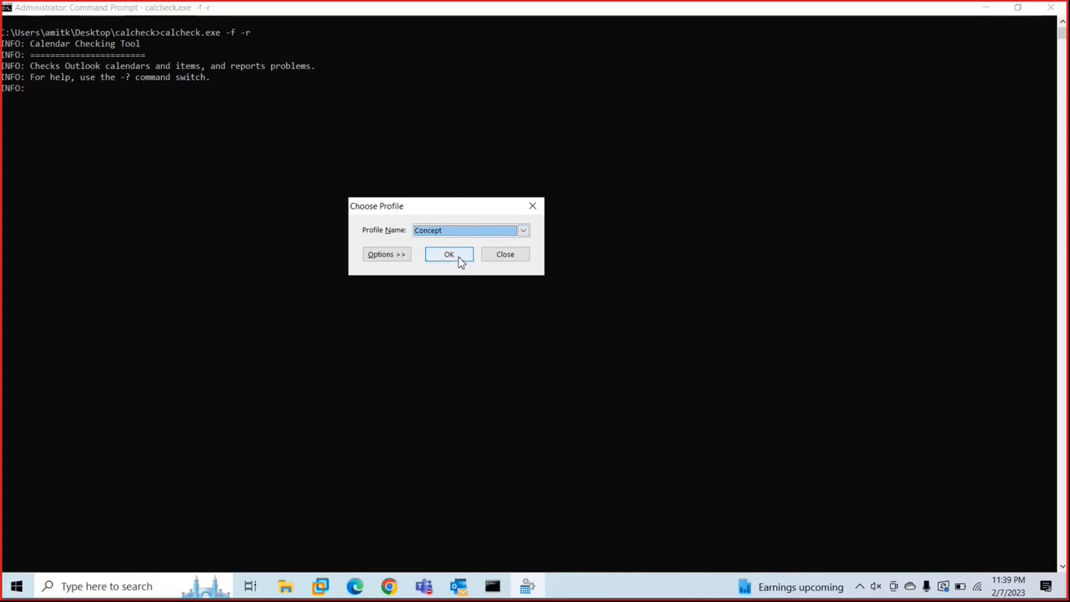
left_click(448, 254)
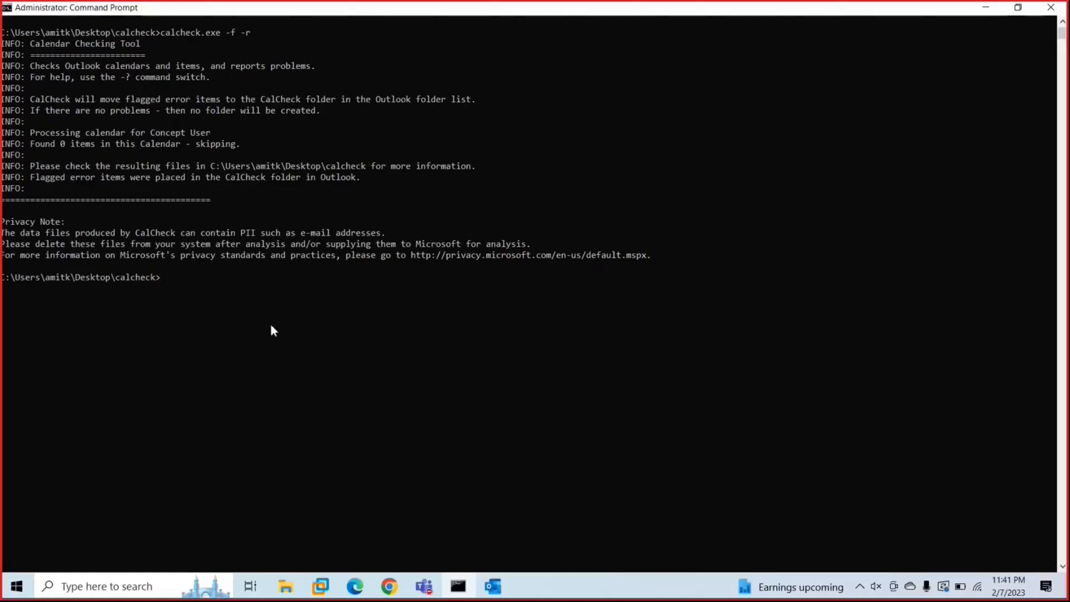
mouse_move(523, 372)
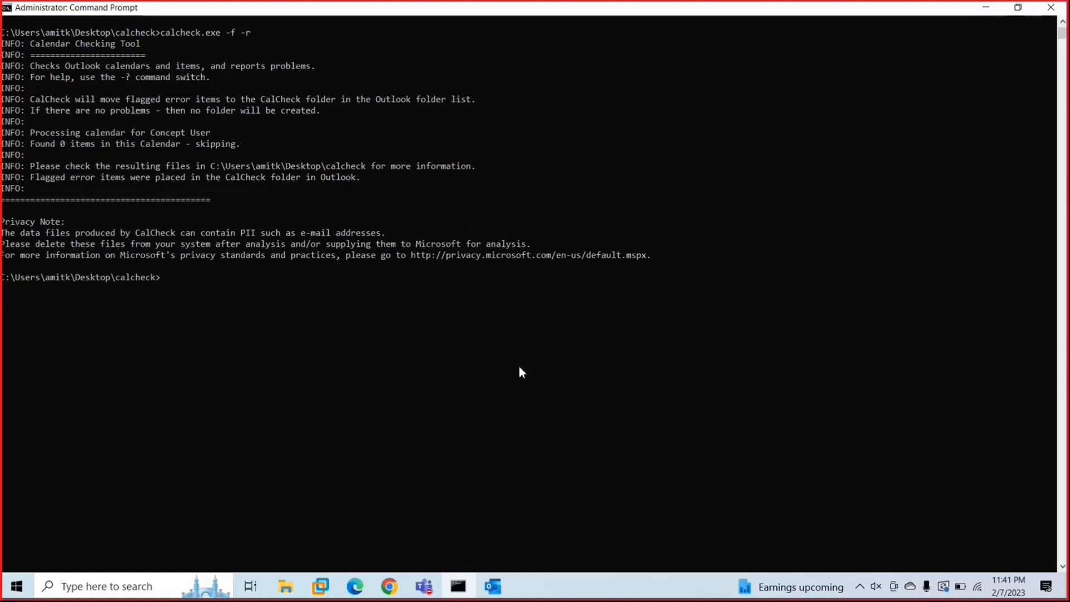
mouse_move(67, 134)
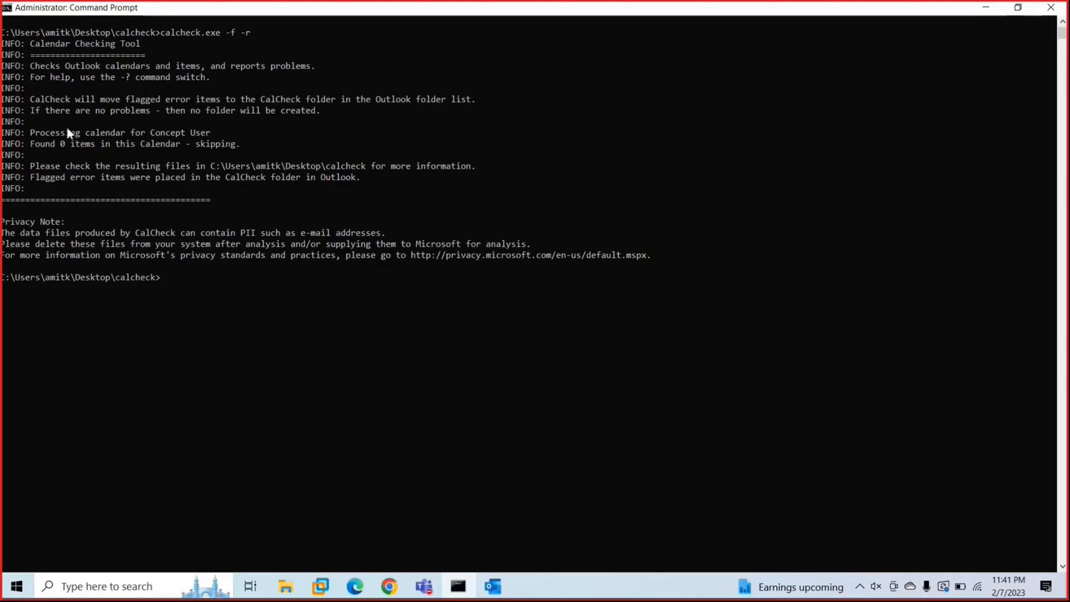
mouse_move(40, 80)
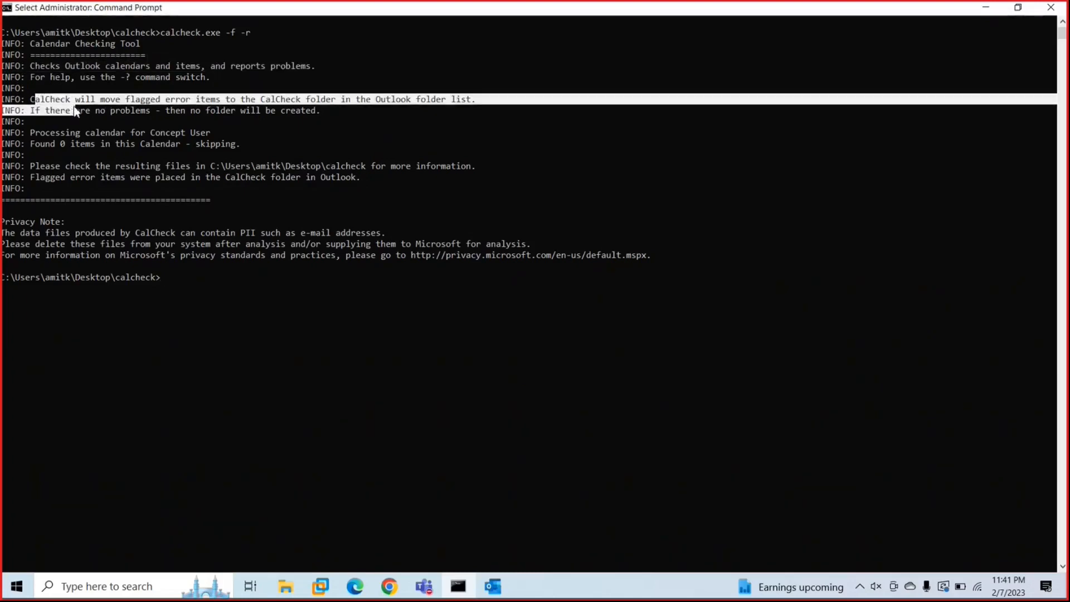
Highlight the console note about moving flagged error items, then open the calcheck output folder
left_click_drag(34, 100, 225, 99)
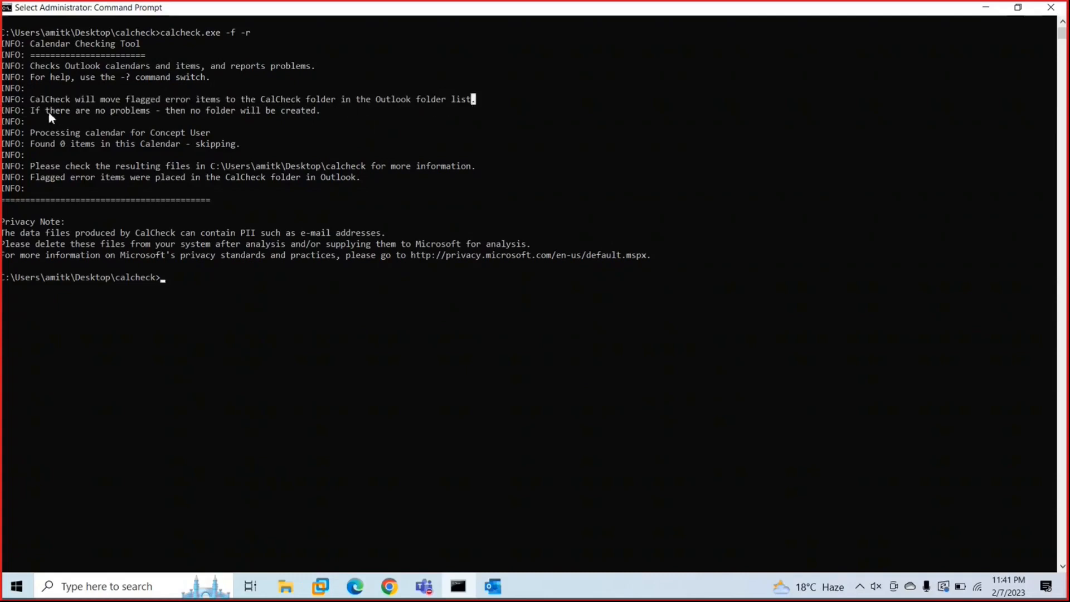
mouse_move(219, 116)
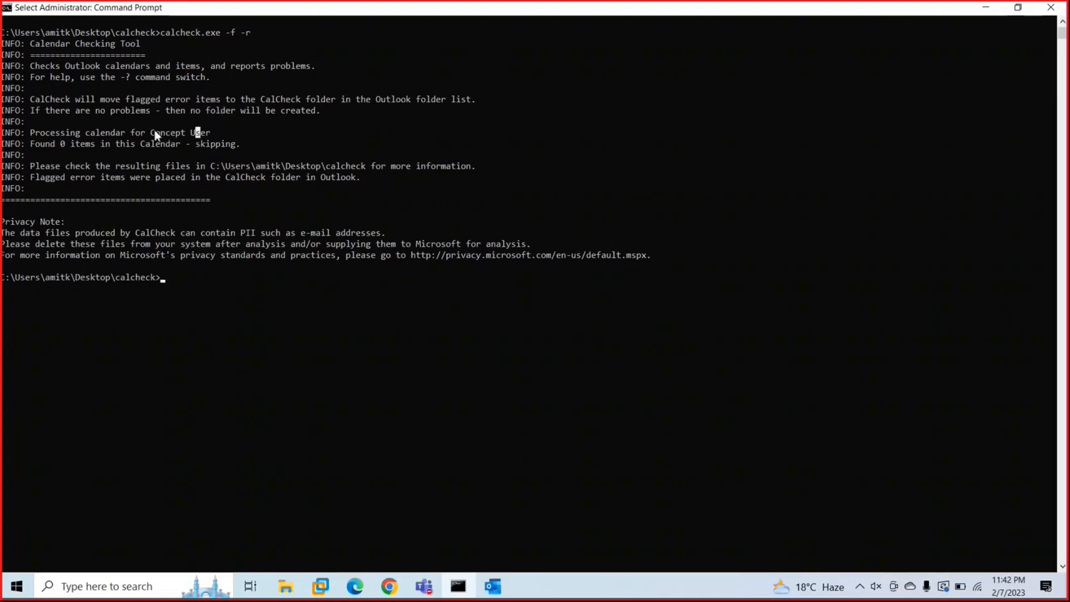
double_click(168, 133)
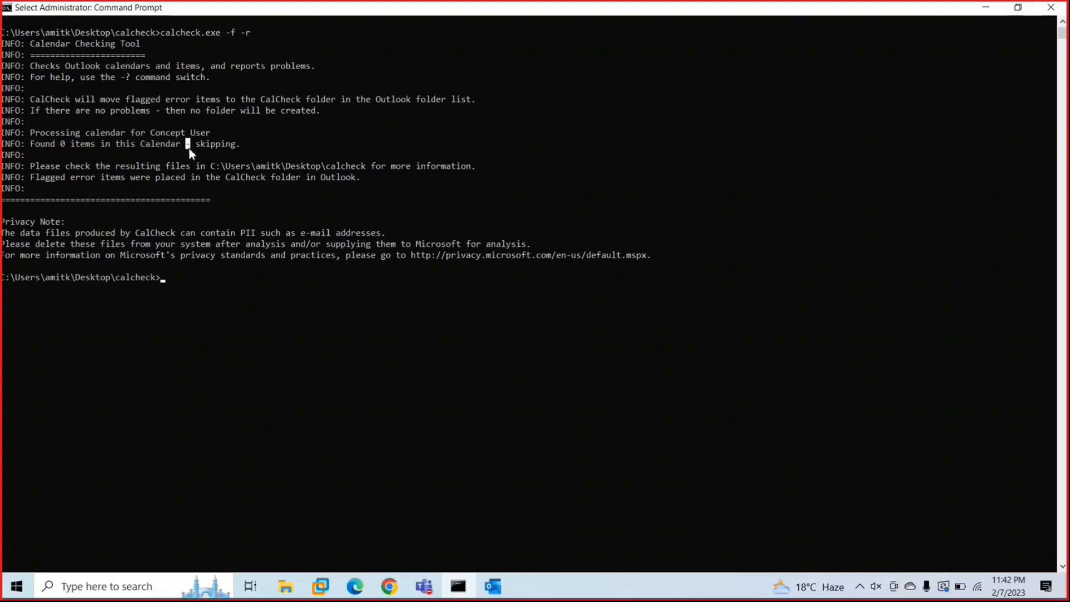
mouse_move(265, 149)
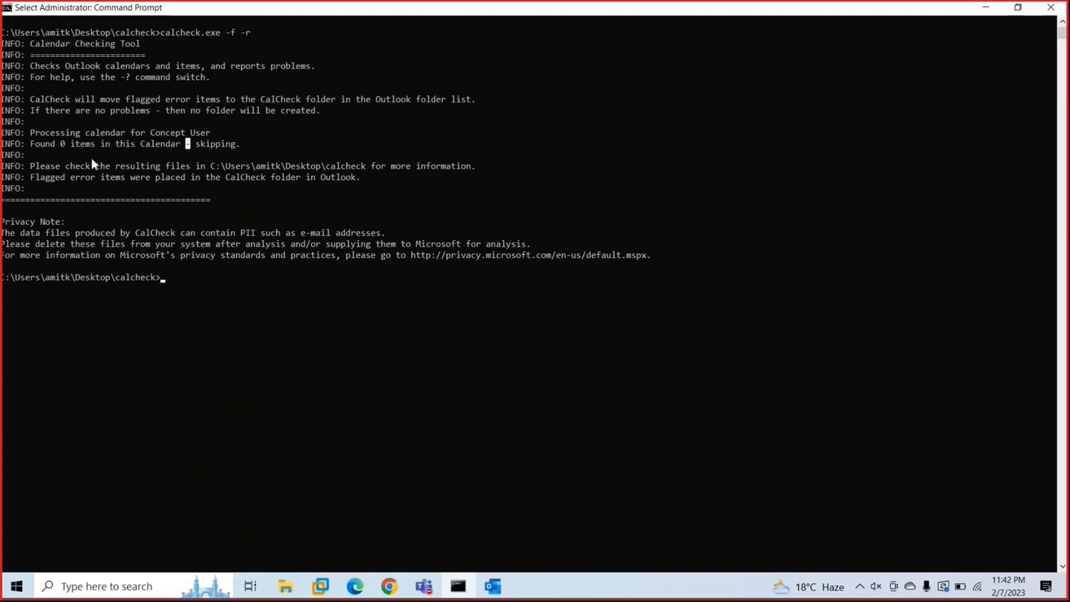
mouse_move(197, 179)
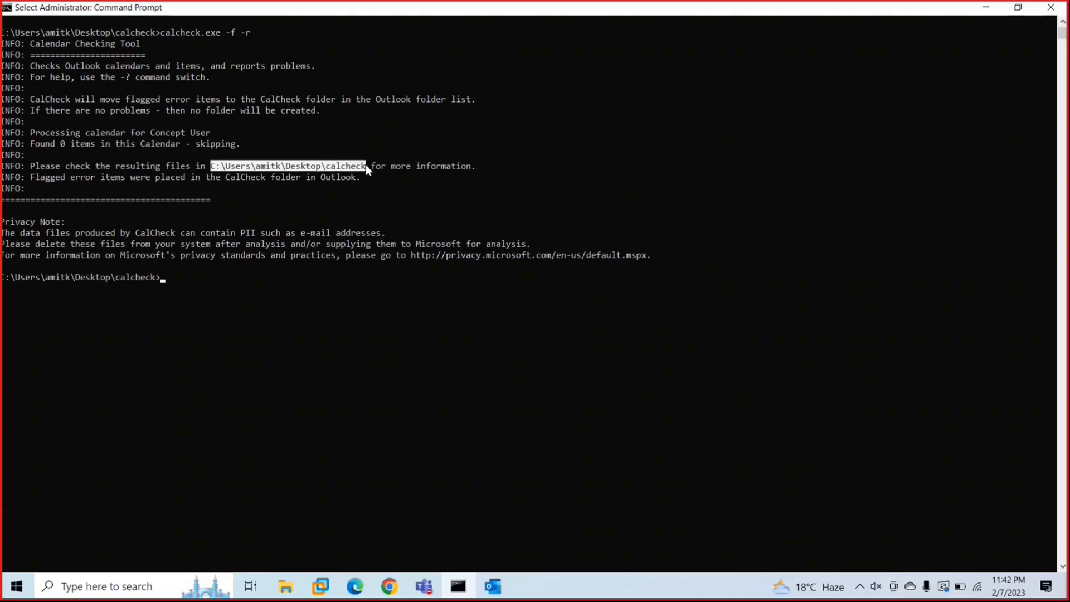
mouse_move(841, 6)
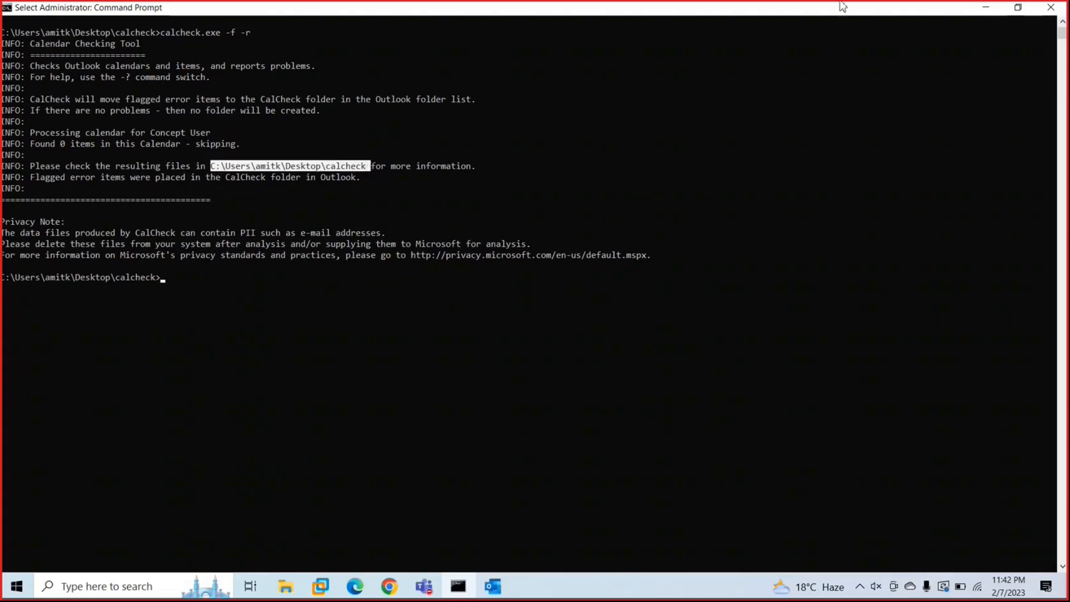
left_click(492, 587)
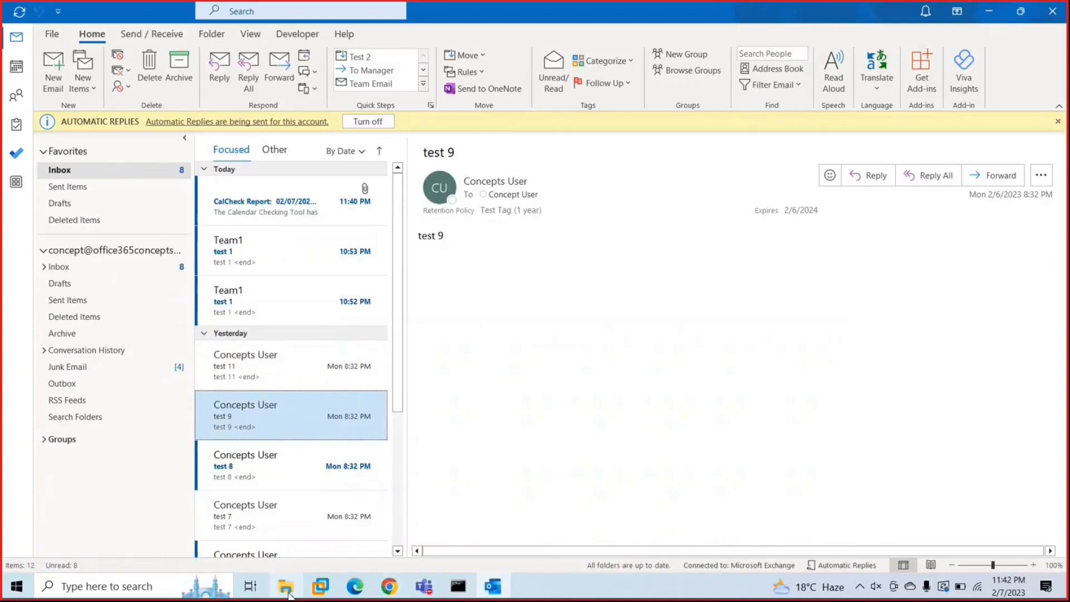
mouse_move(290, 585)
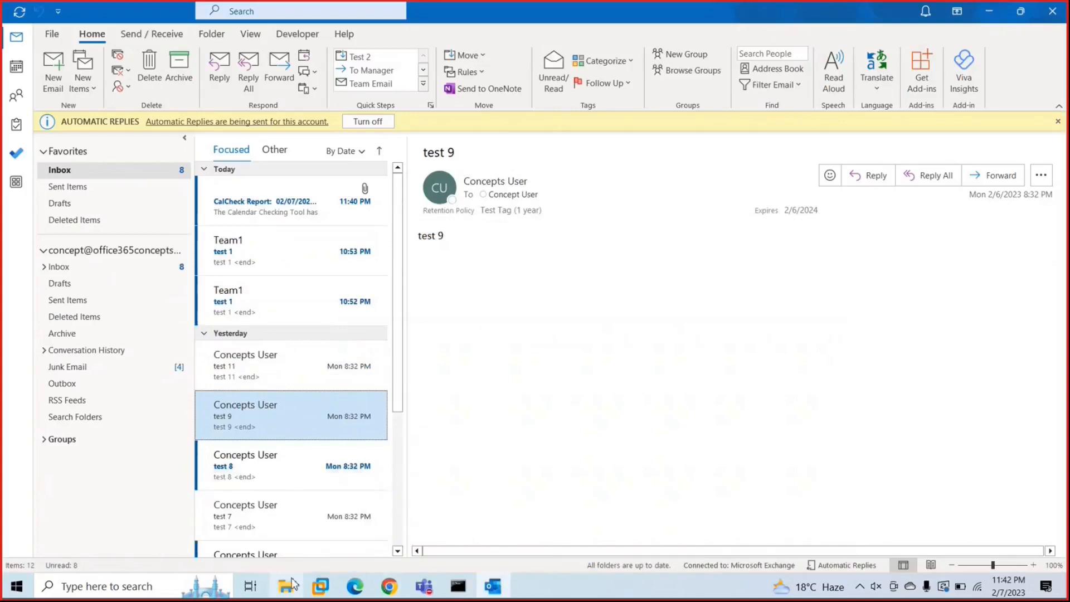
left_click(286, 592)
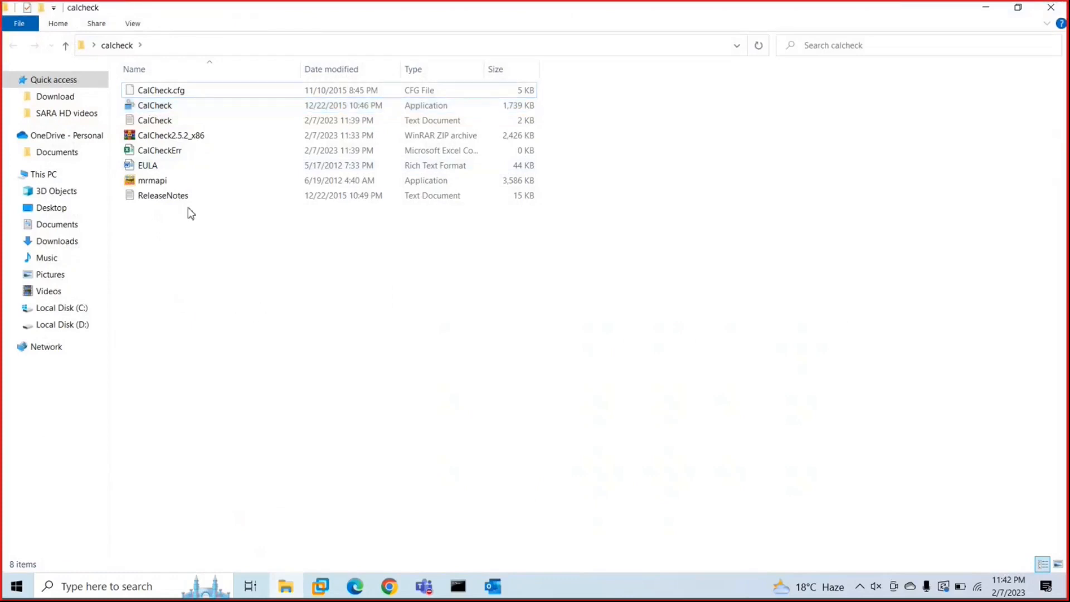
Select the CalCheckErr log, then open the CalCheck text log in Notepad
left_click(159, 150)
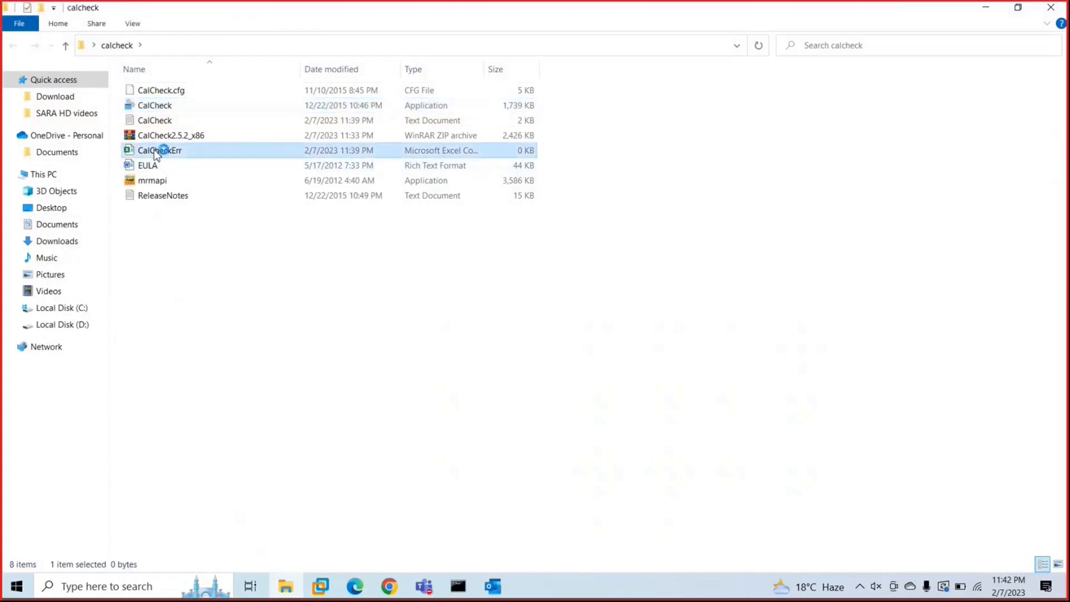
double_click(159, 150)
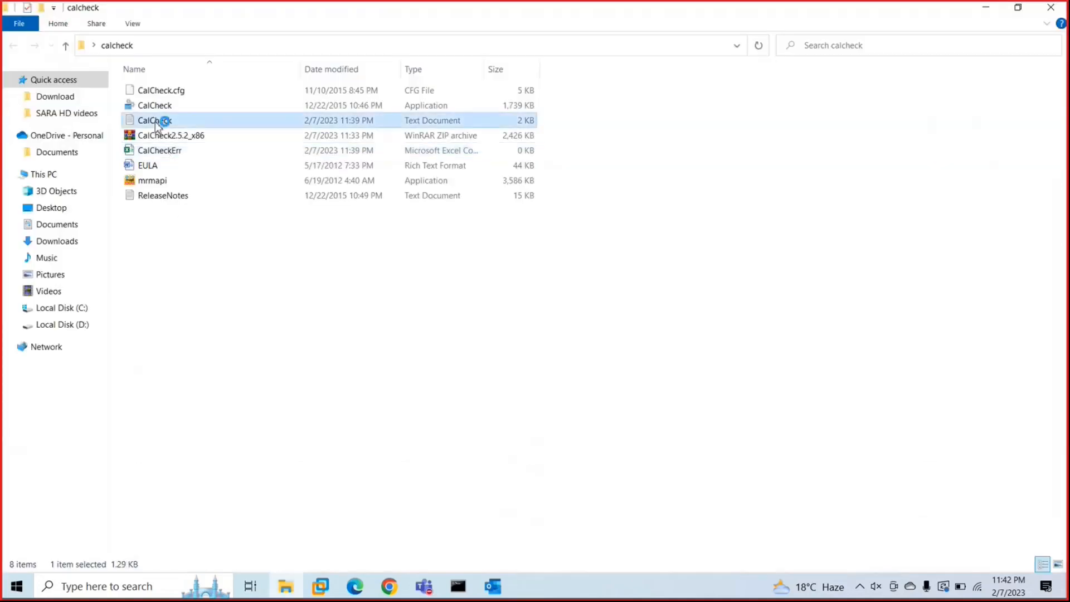
double_click(155, 120)
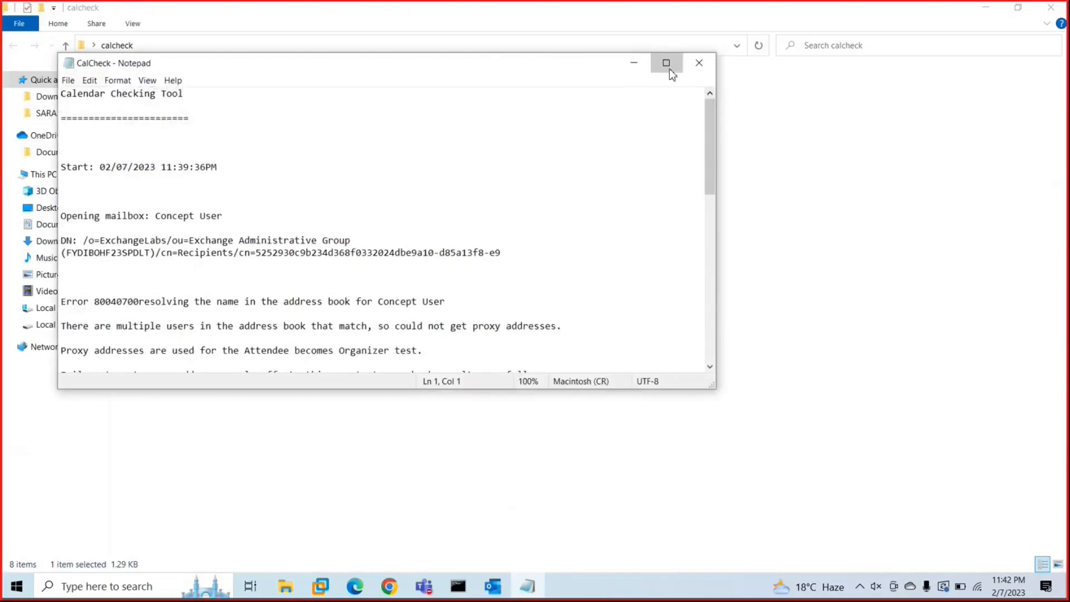
Highlight the local log's mailbox DN and Finish lines, then open the CalCheck Report email's attached log
left_click(665, 63)
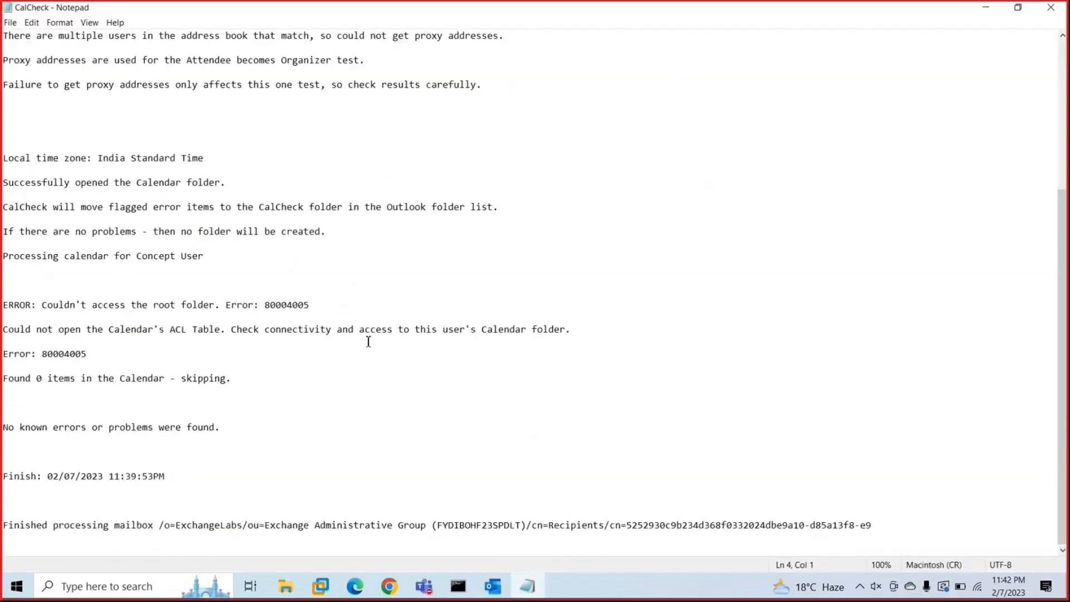
scroll("up", 3)
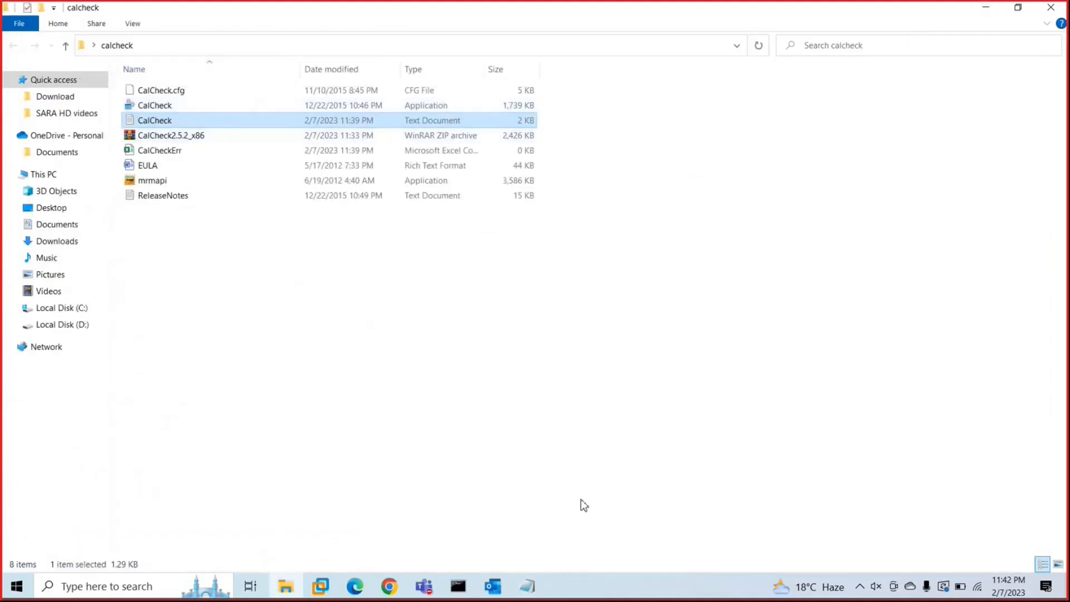
double_click(154, 120)
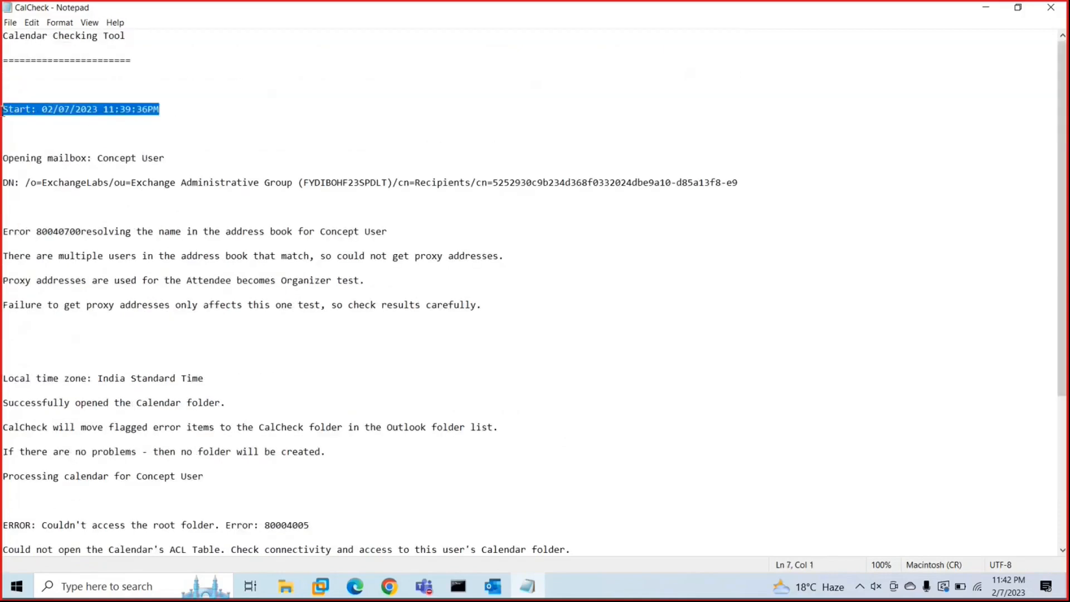
scroll("down", 3)
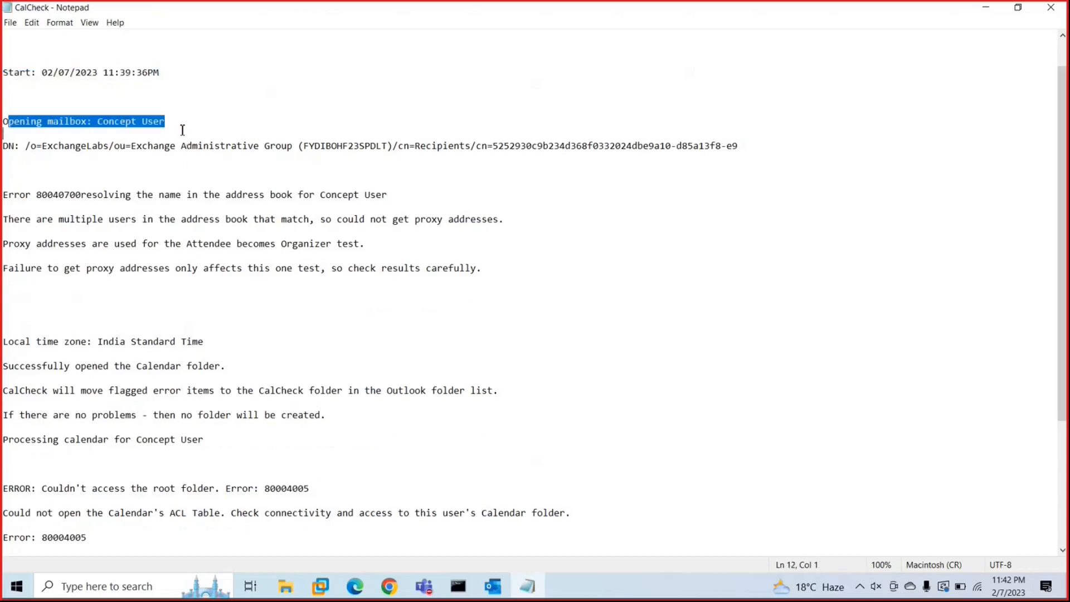
left_click(580, 146)
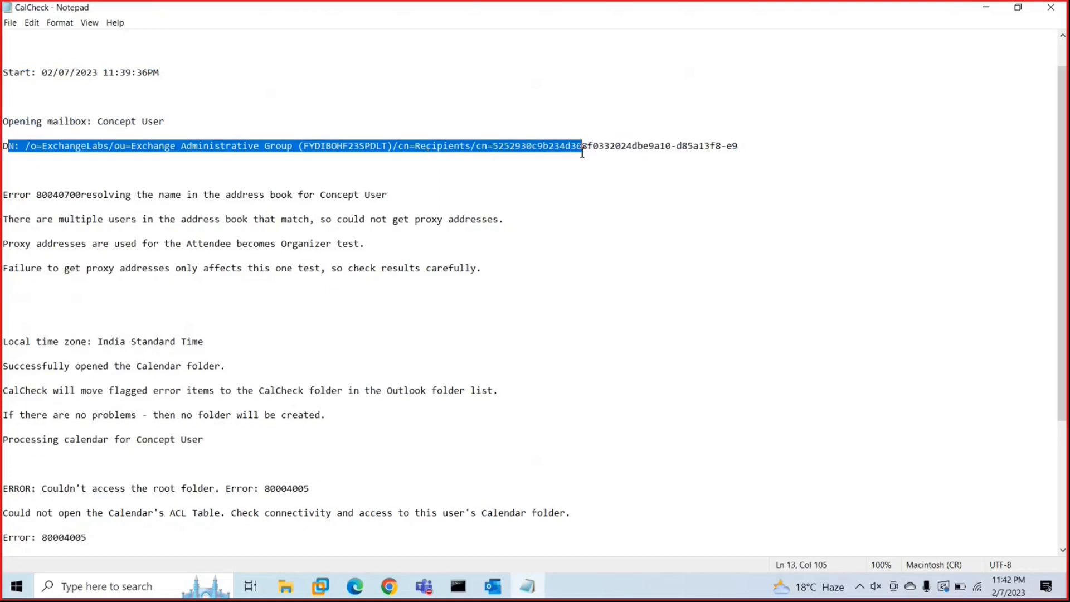
scroll("down", 3)
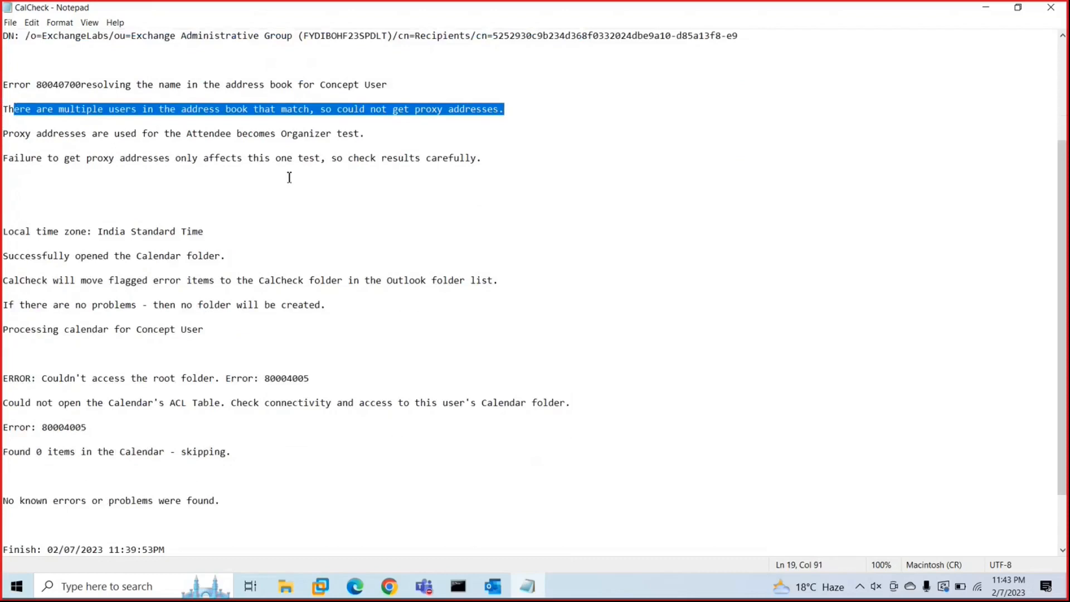
mouse_move(217, 170)
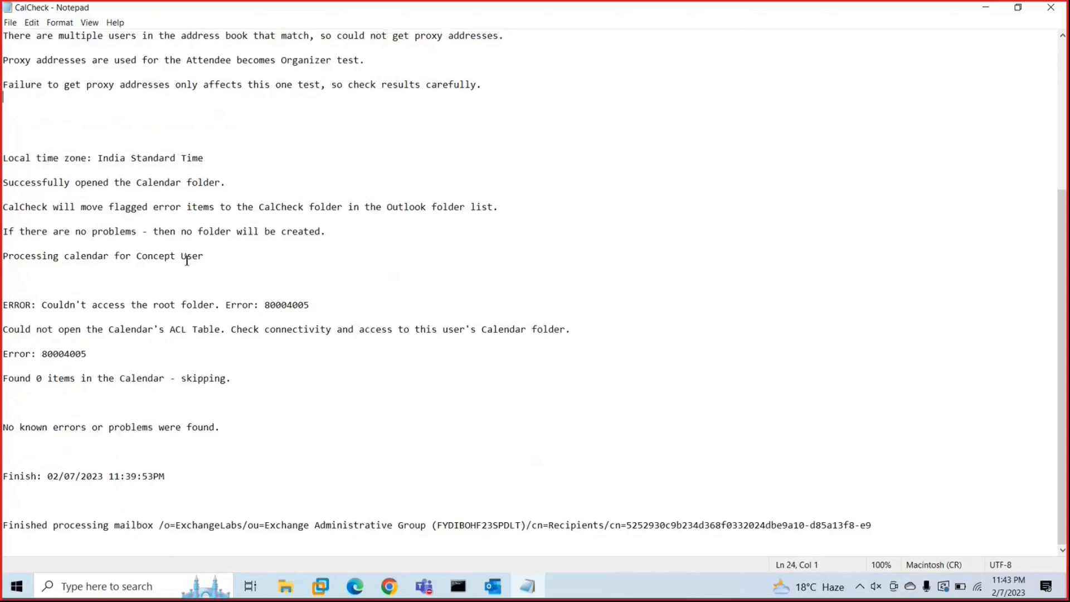
left_click_drag(42, 305, 259, 305)
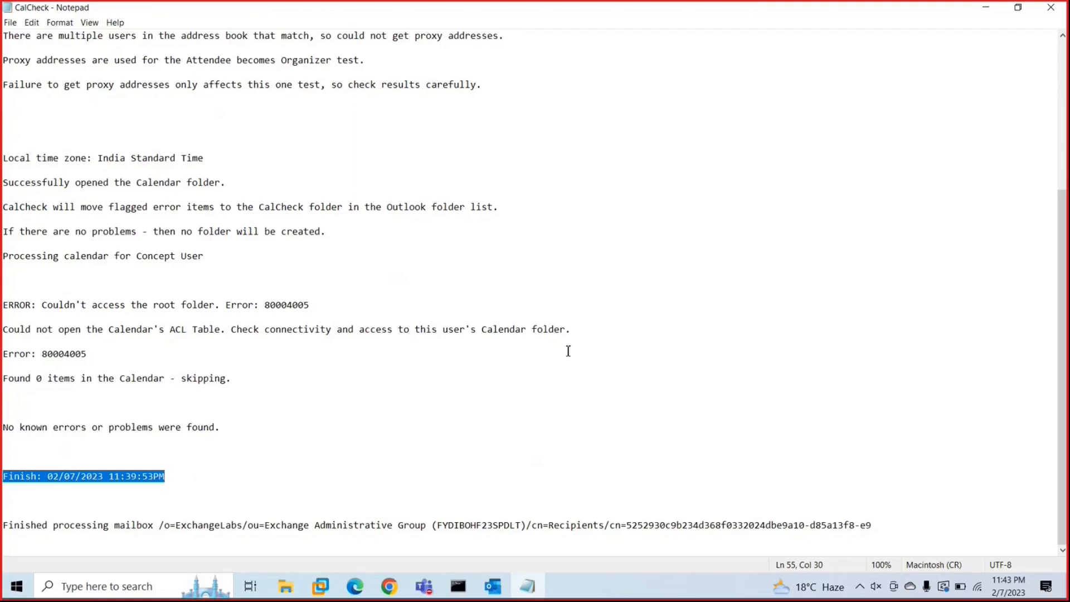
mouse_move(1051, 8)
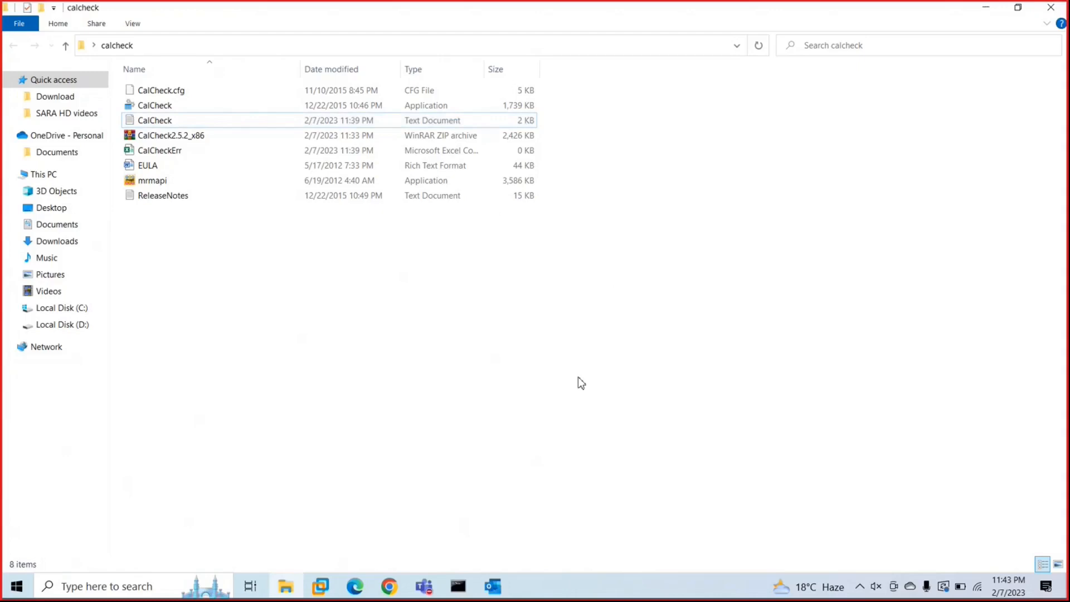
left_click(492, 587)
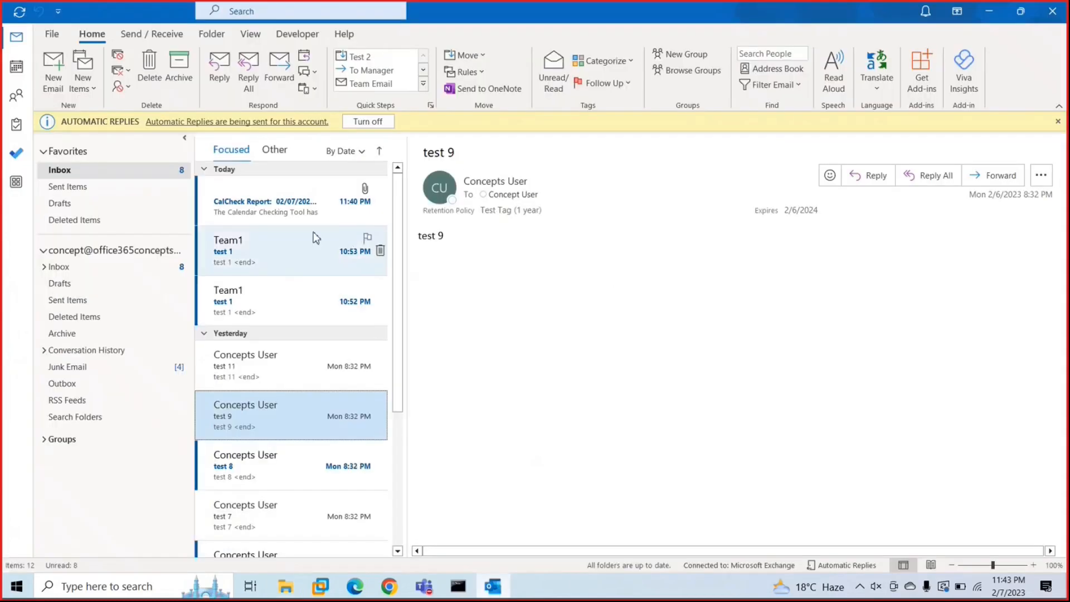
left_click(273, 201)
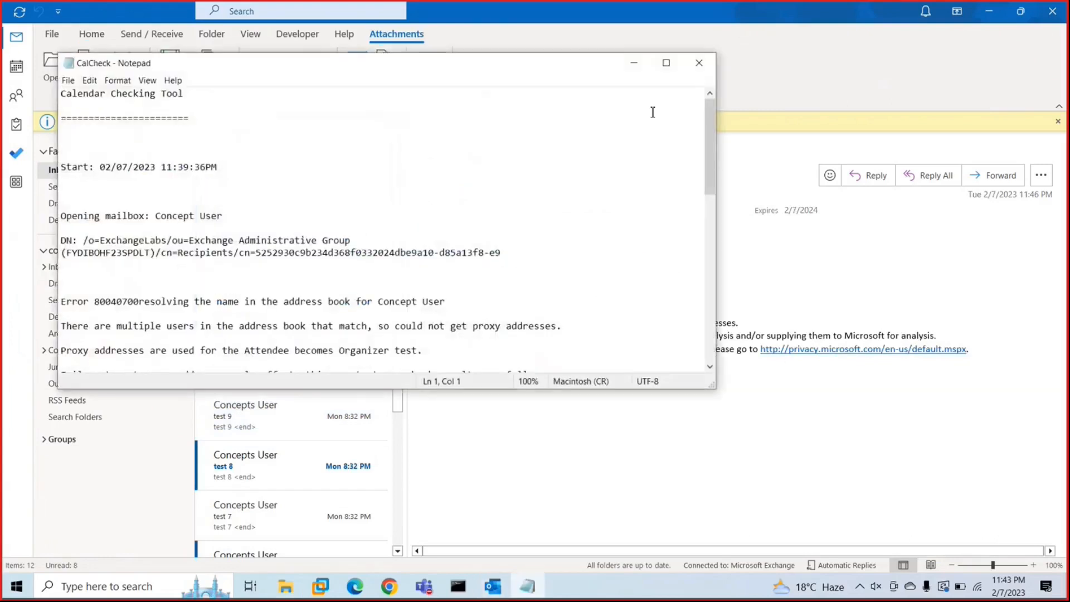
Maximize the emailed log and scroll to its ending: 0 calendar items and the finish time
left_click(666, 63)
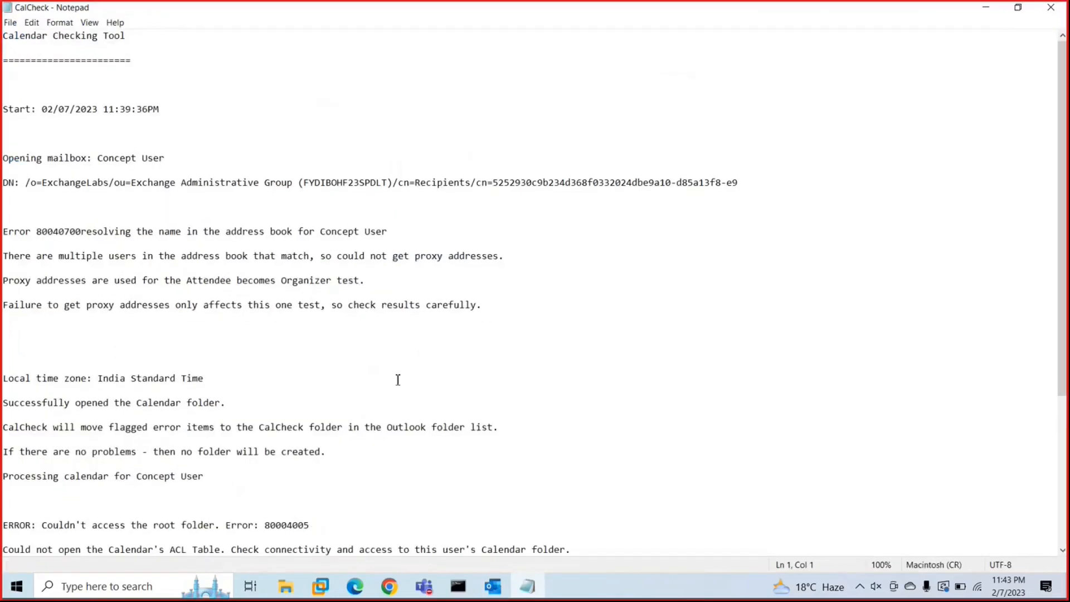
scroll("down", 3)
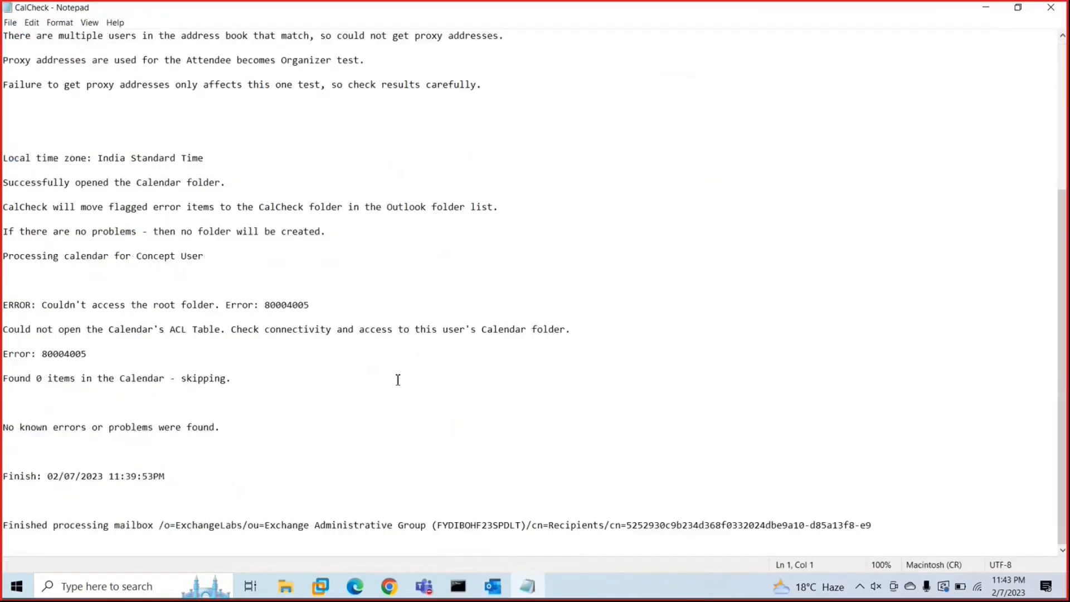